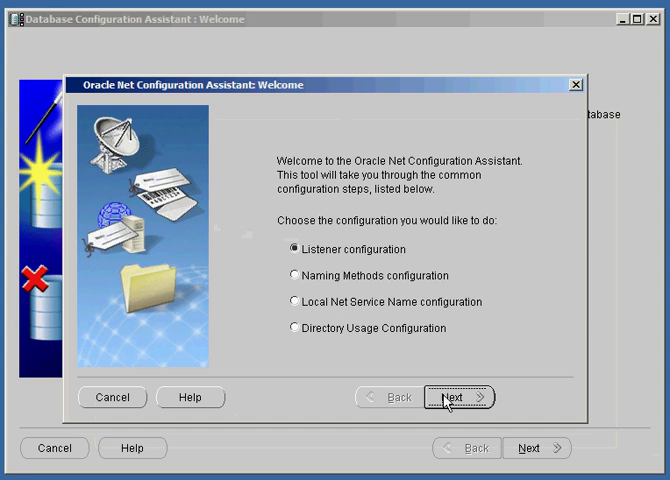
# - Begin adding a new listener, keeping the name LISTENER, up to the protocol selection
pyautogui.click(462, 396)
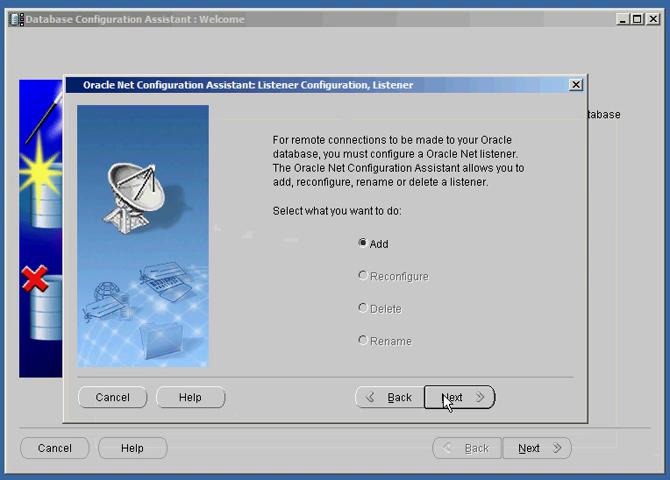
pyautogui.click(458, 396)
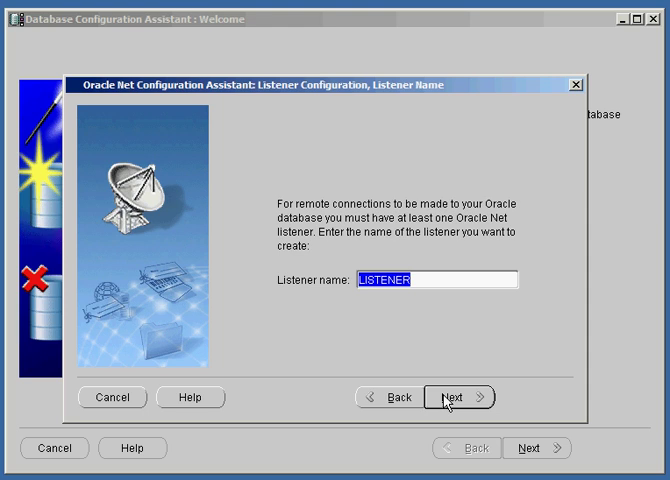
pyautogui.click(444, 396)
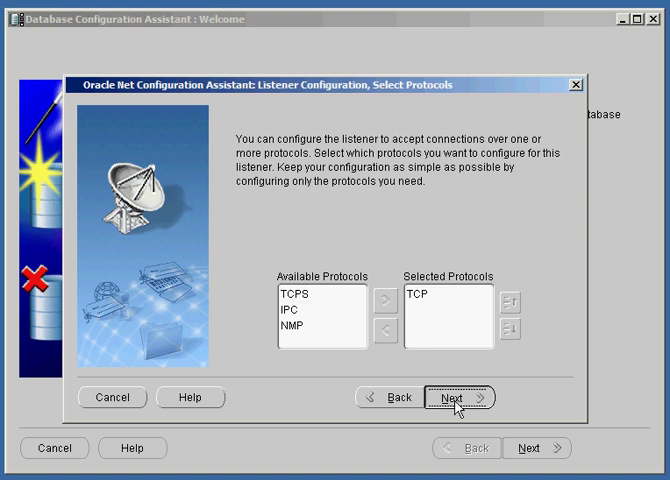
# - Keep TCP on standard port 1521, allow Java through the firewall, and finish with no further listeners
pyautogui.click(464, 398)
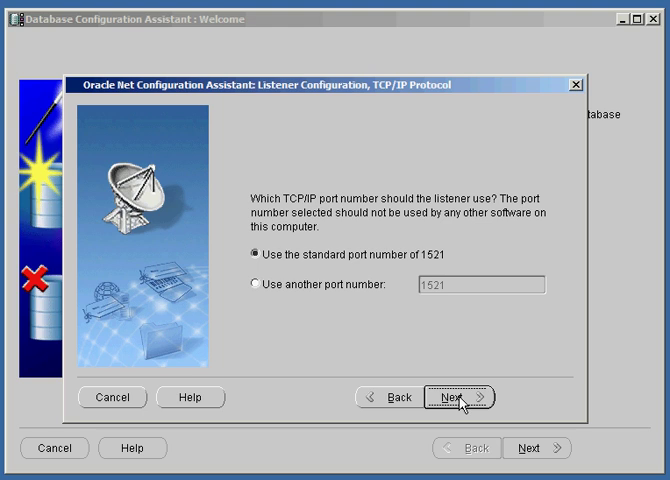
pyautogui.click(462, 396)
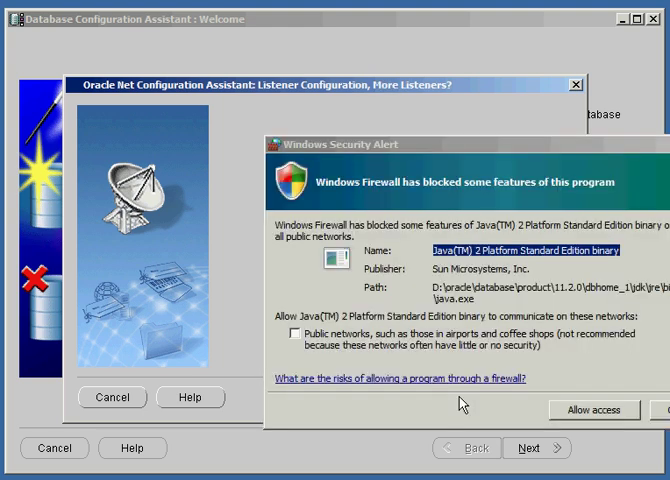
pyautogui.click(592, 410)
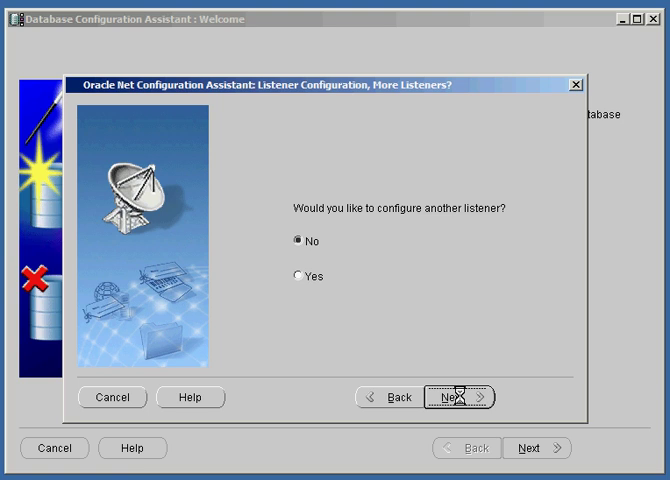
pyautogui.click(466, 396)
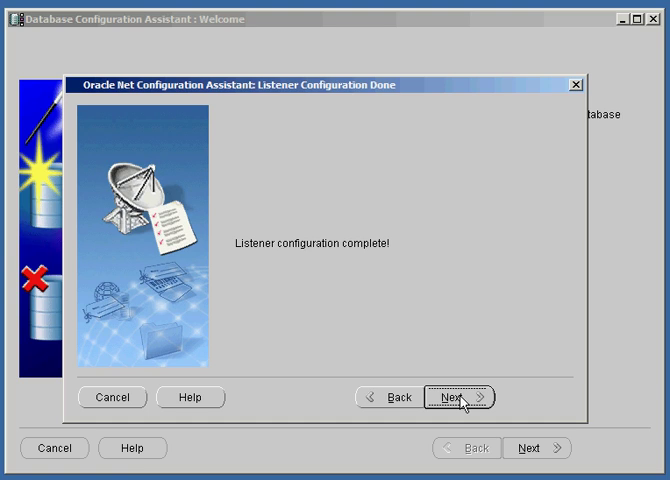
pyautogui.click(462, 396)
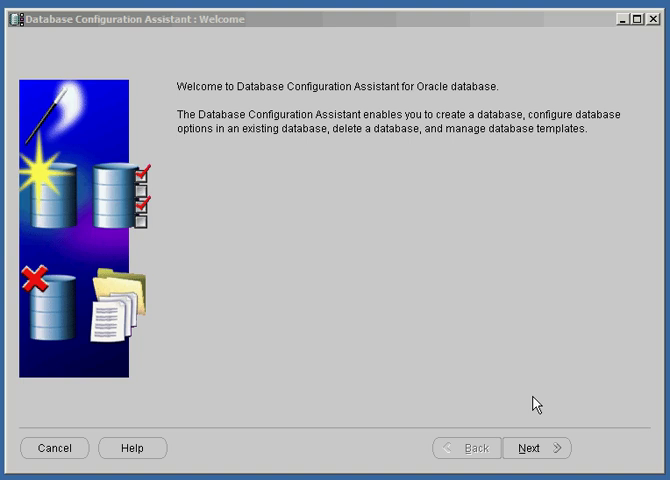
pyautogui.moveTo(536, 446)
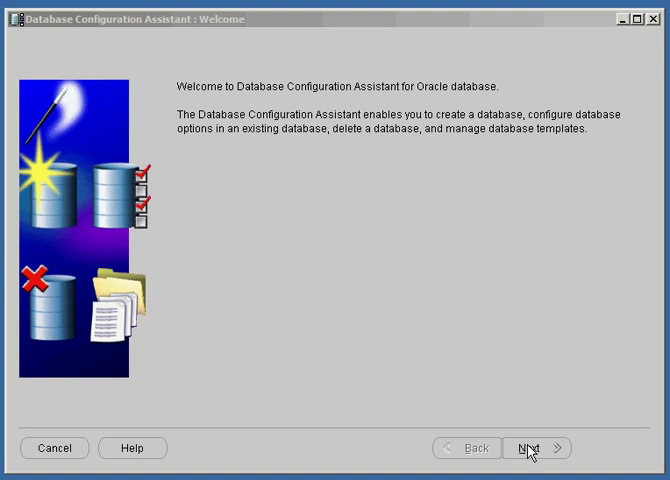
# - Move past the DBCA welcome to Step 1 Operations with Create a Database chosen
pyautogui.click(524, 448)
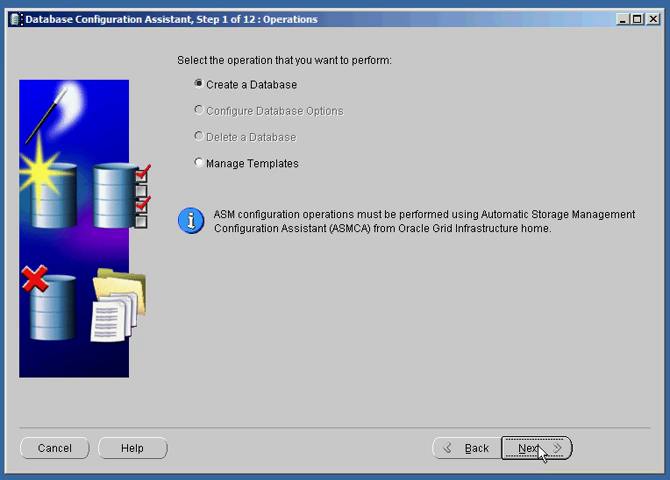
# - Review the General Purpose template details, keep it, and start entering sandbox as Global Database Name
pyautogui.click(536, 448)
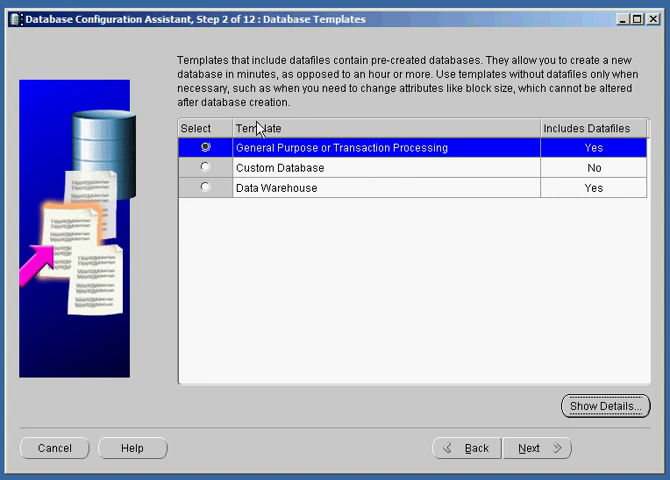
pyautogui.moveTo(286, 212)
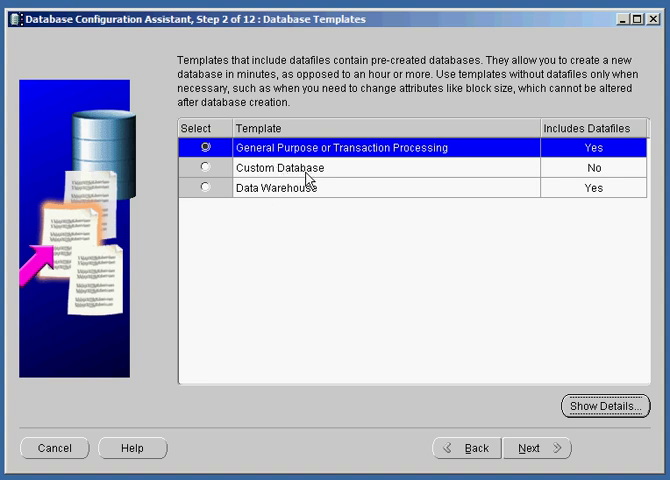
pyautogui.moveTo(356, 336)
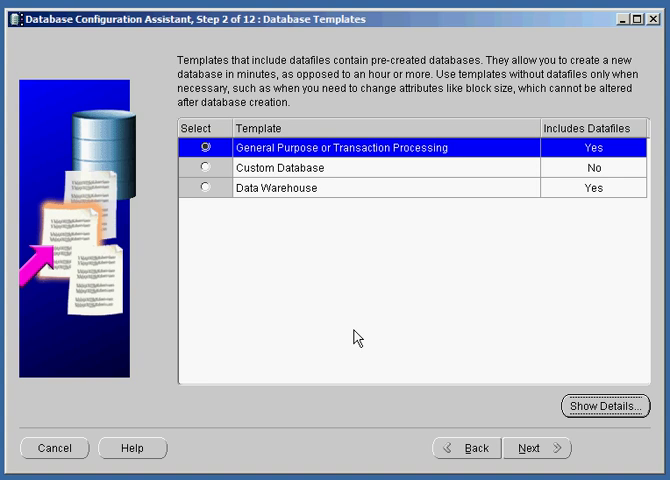
pyautogui.moveTo(372, 268)
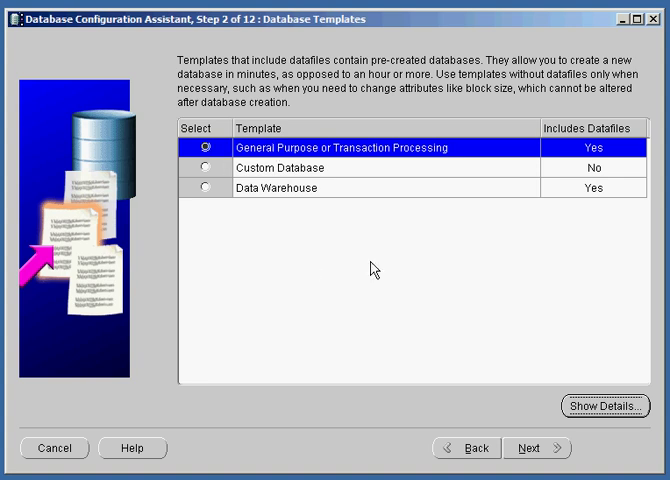
pyautogui.click(606, 406)
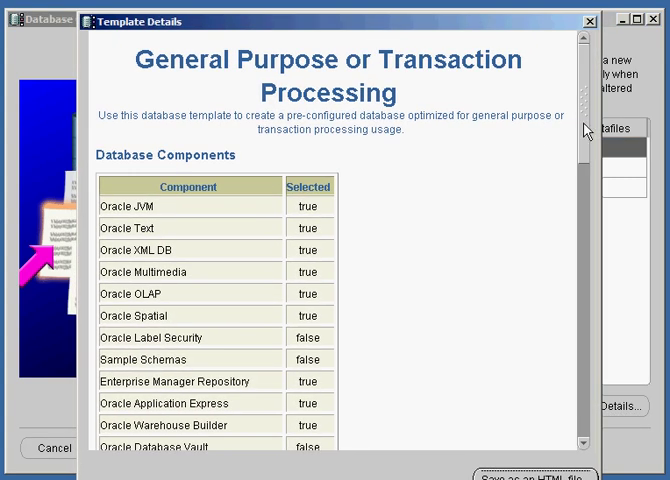
pyautogui.scroll(-3)
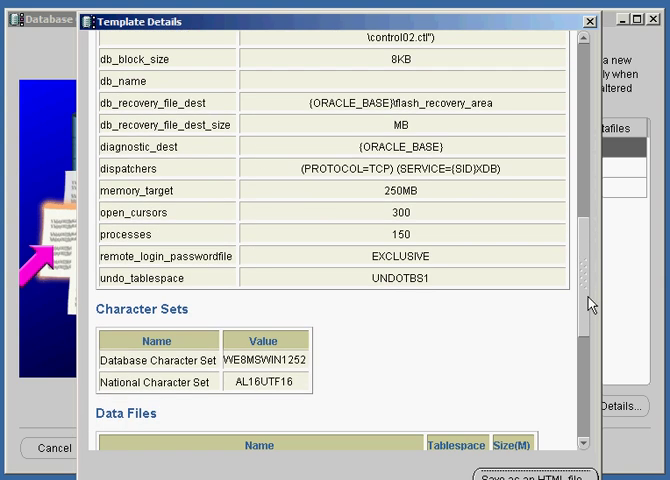
pyautogui.scroll(-3)
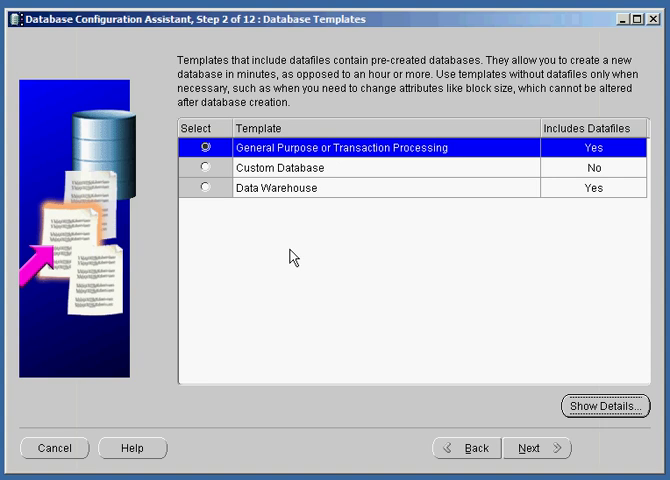
pyautogui.click(540, 448)
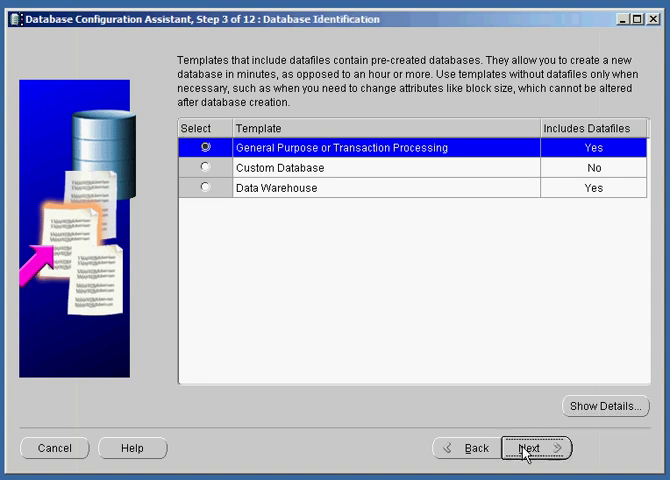
pyautogui.click(532, 448)
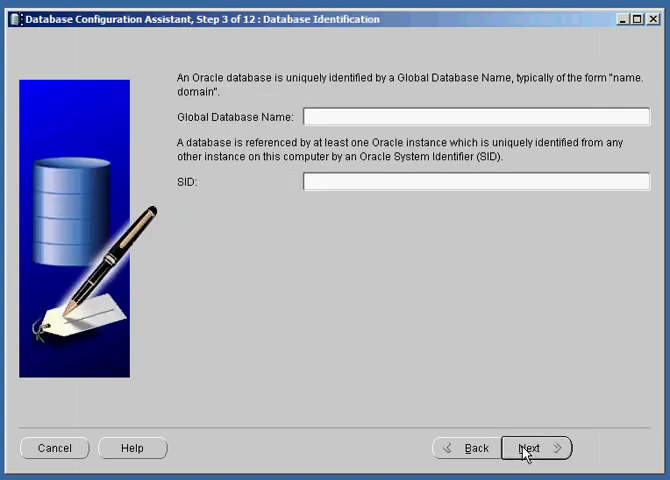
pyautogui.write('sand')
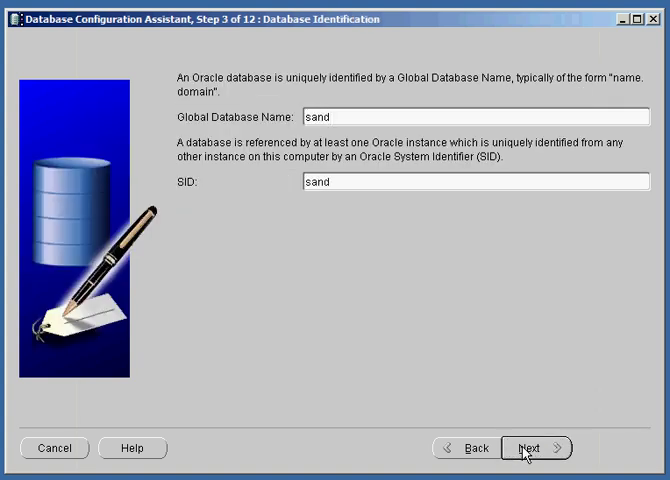
# - Complete the database name sandbox (SID sandbox) and continue to Management Options
pyautogui.write('box')
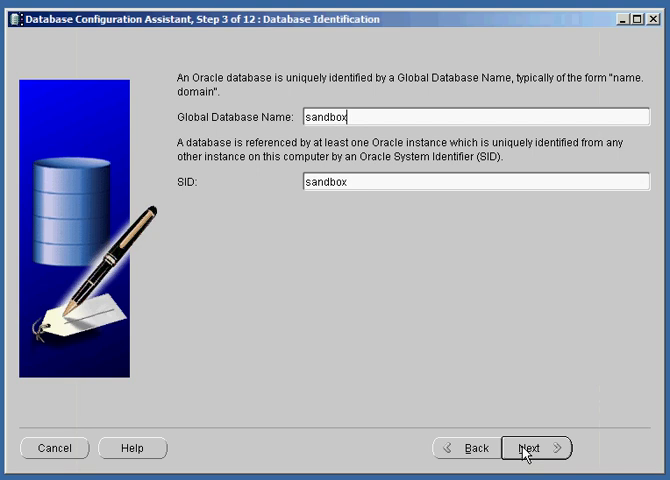
pyautogui.click(520, 448)
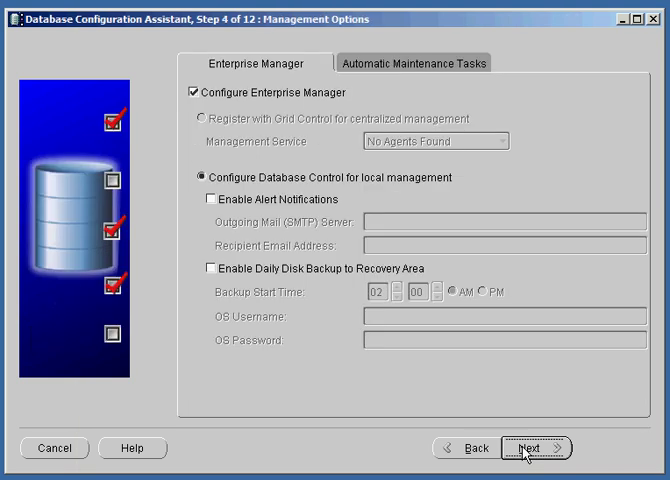
pyautogui.moveTo(288, 112)
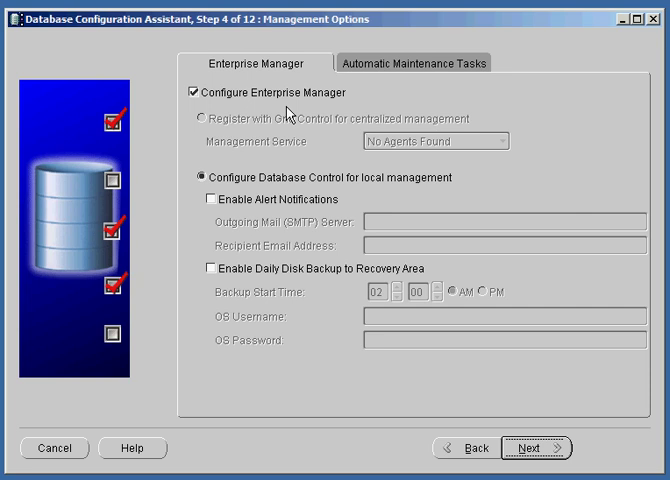
pyautogui.moveTo(288, 112)
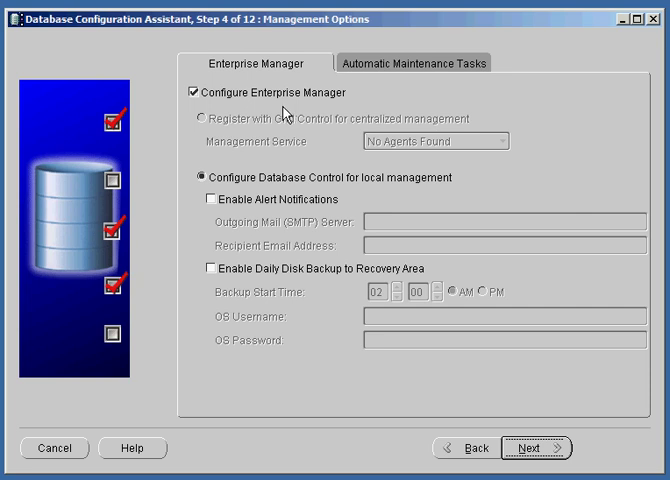
pyautogui.moveTo(360, 200)
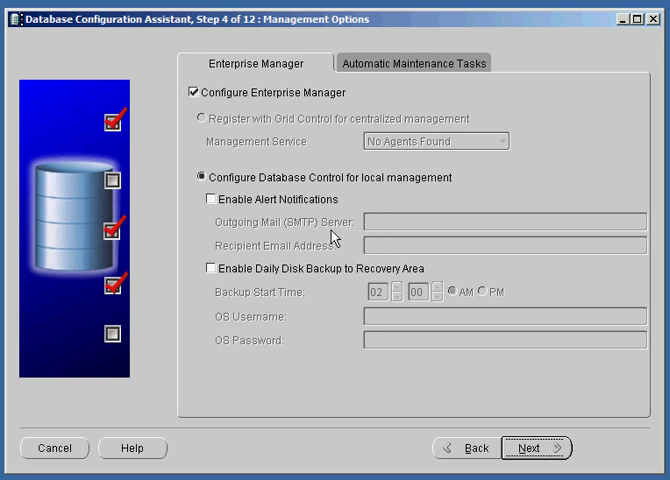
pyautogui.moveTo(308, 336)
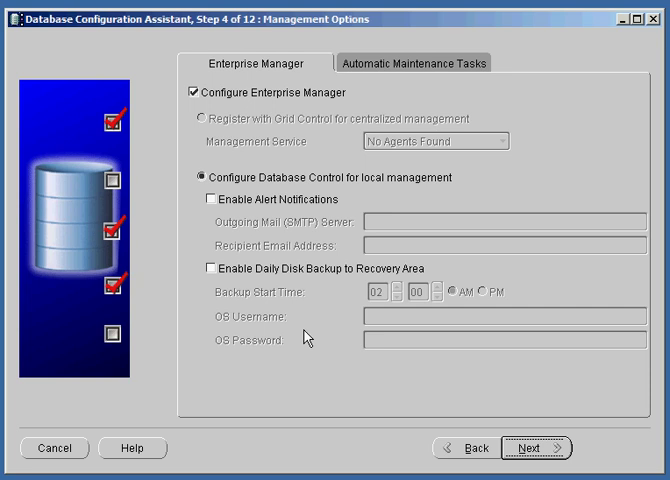
pyautogui.moveTo(322, 378)
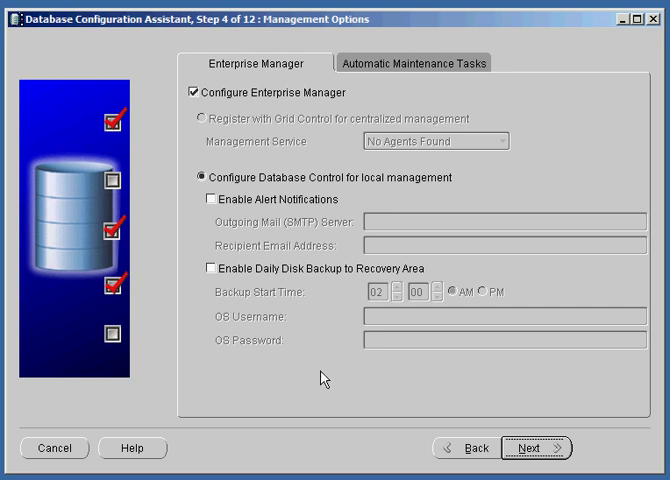
pyautogui.moveTo(254, 304)
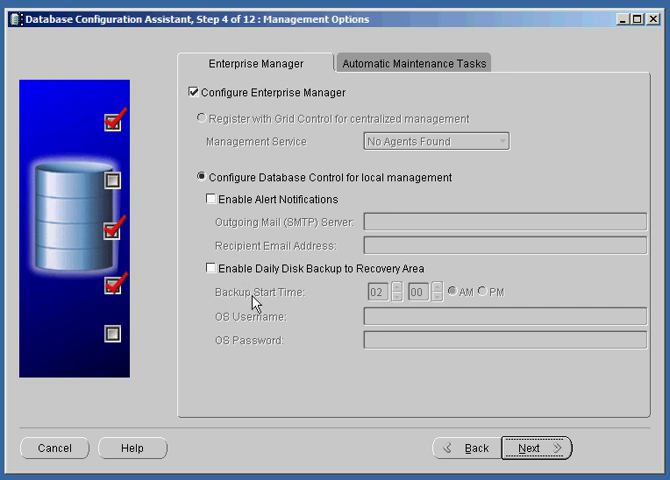
pyautogui.moveTo(548, 448)
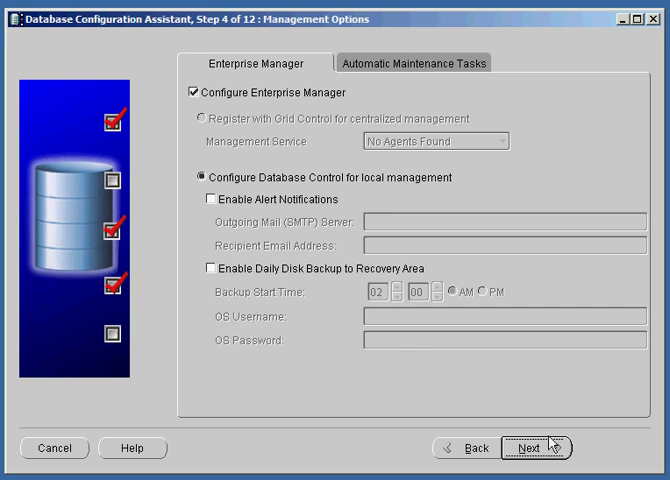
# - Enter one shared administrative password for all accounts and accept the weak-password warning
pyautogui.click(524, 448)
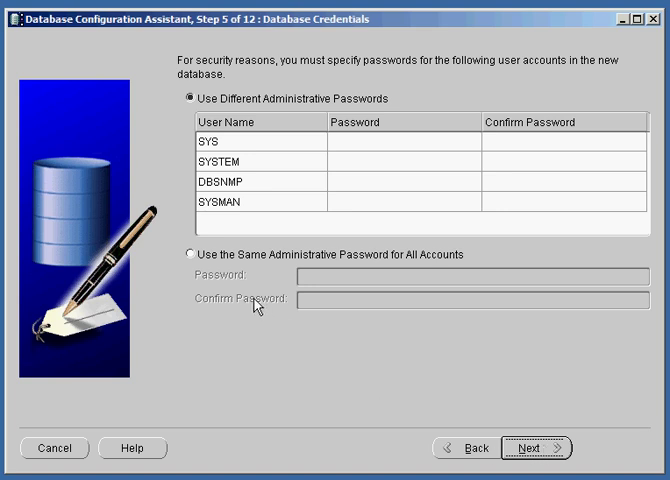
pyautogui.click(184, 254)
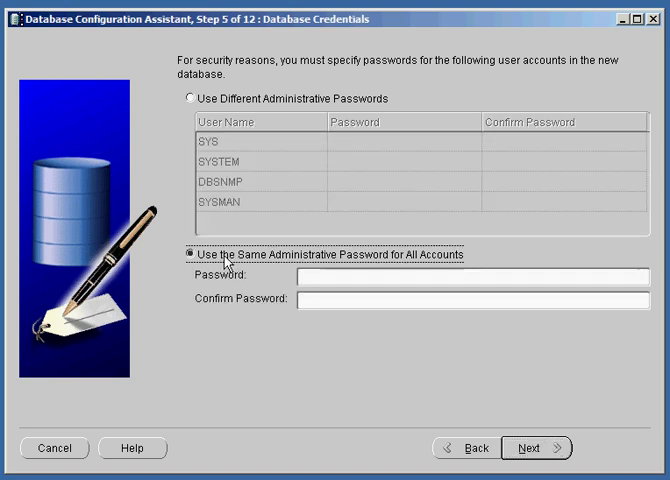
pyautogui.moveTo(288, 136)
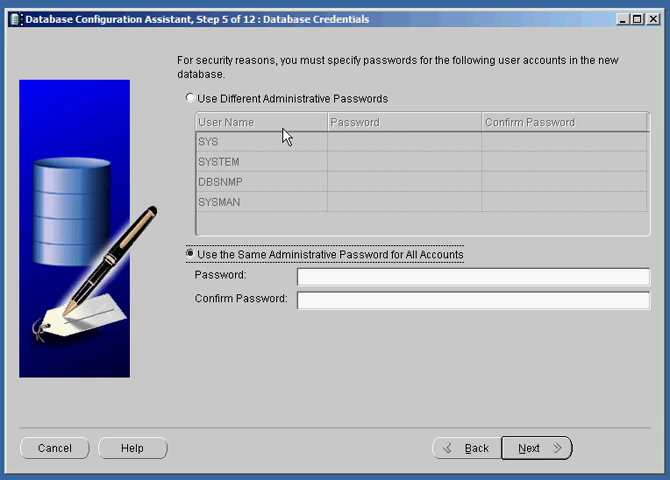
pyautogui.click(180, 96)
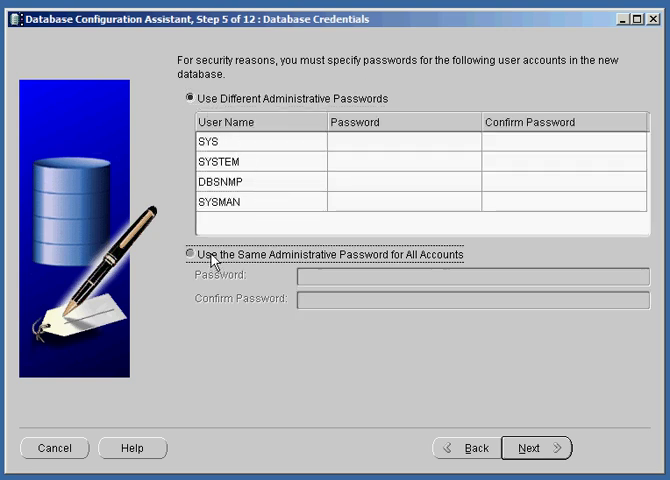
pyautogui.click(188, 254)
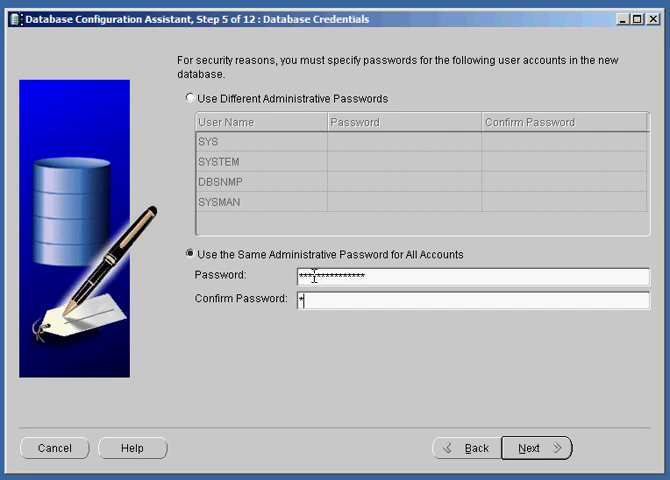
pyautogui.write('********')
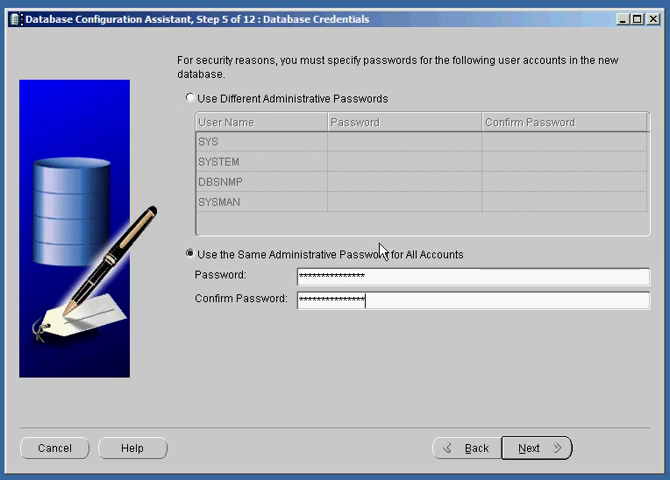
pyautogui.click(528, 448)
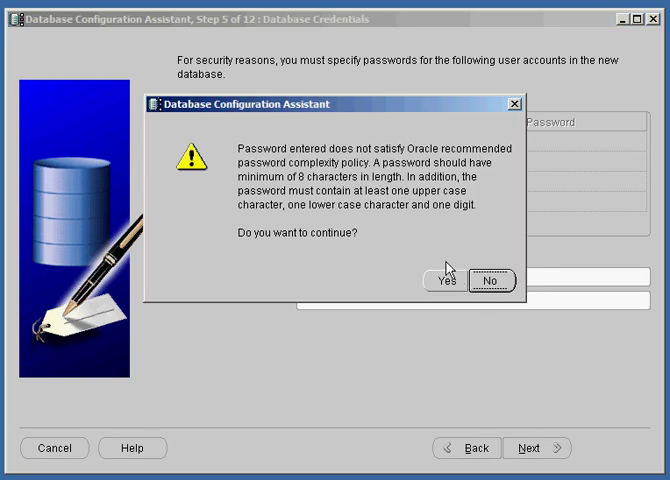
pyautogui.click(440, 280)
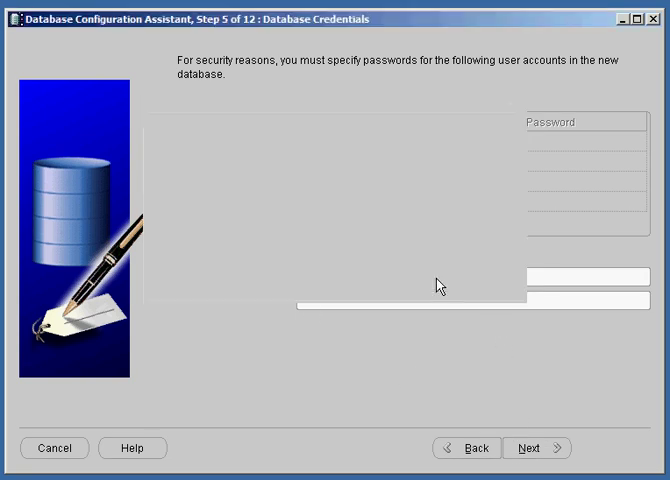
# - Reach Database File Locations and keep File System storage with template file locations
pyautogui.click(528, 448)
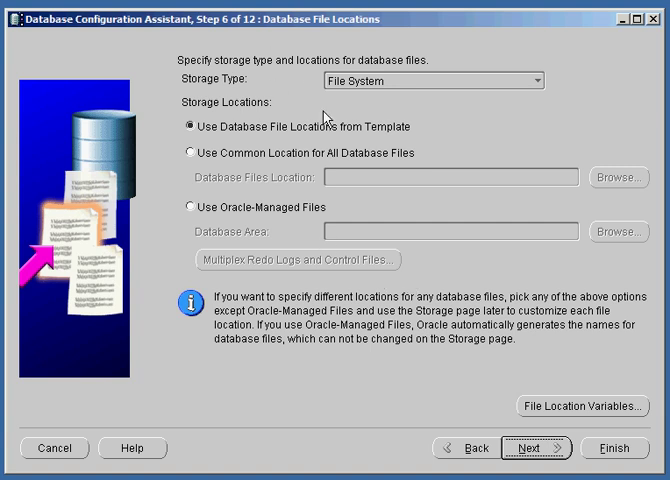
pyautogui.moveTo(232, 100)
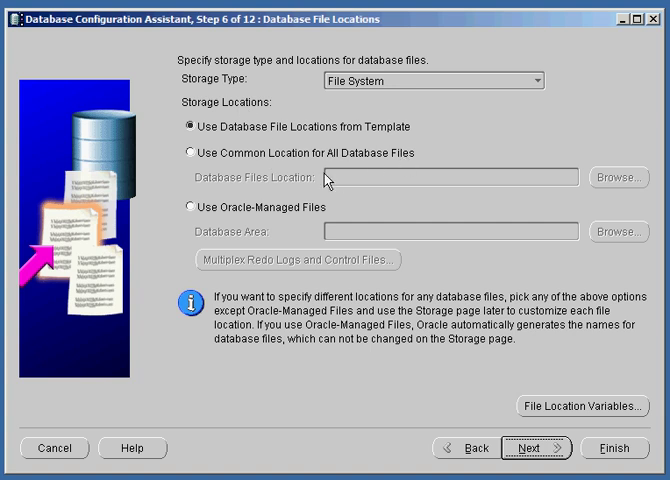
pyautogui.moveTo(272, 108)
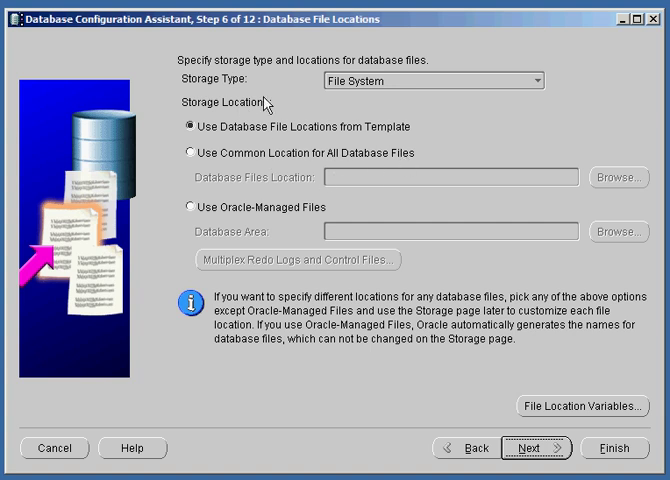
pyautogui.moveTo(290, 182)
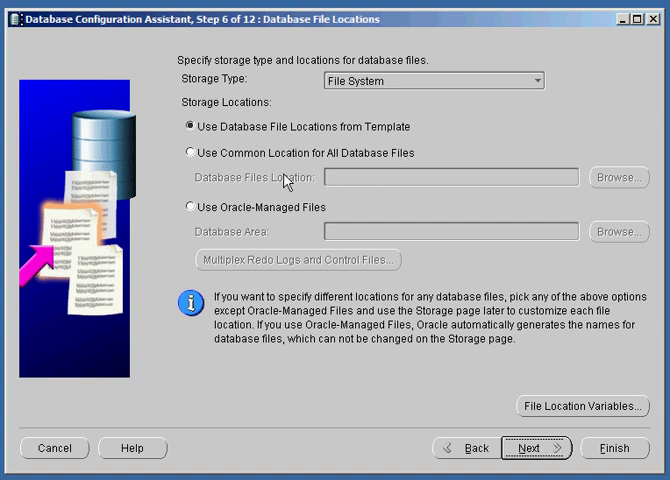
pyautogui.moveTo(360, 364)
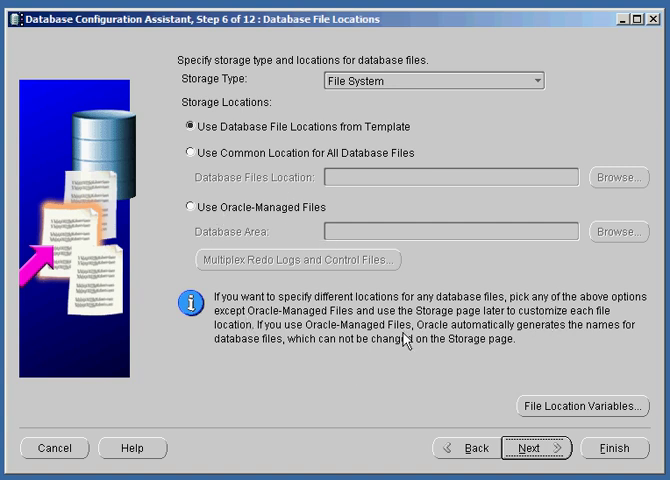
pyautogui.moveTo(452, 112)
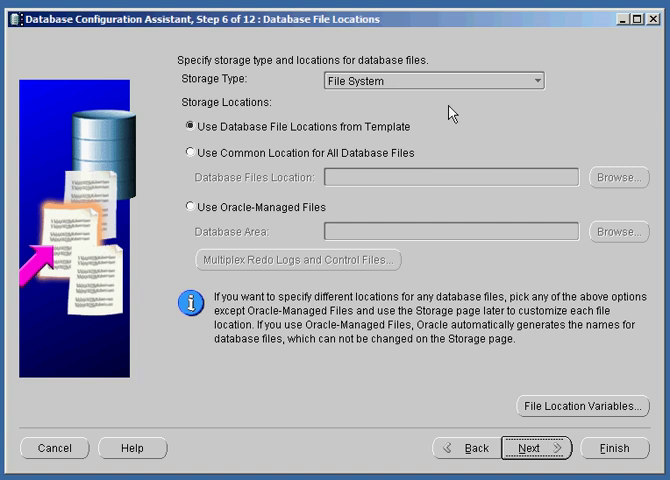
pyautogui.click(540, 76)
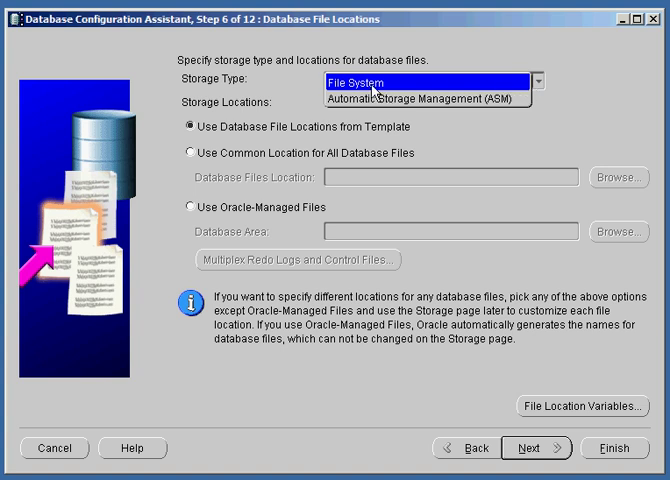
pyautogui.click(430, 76)
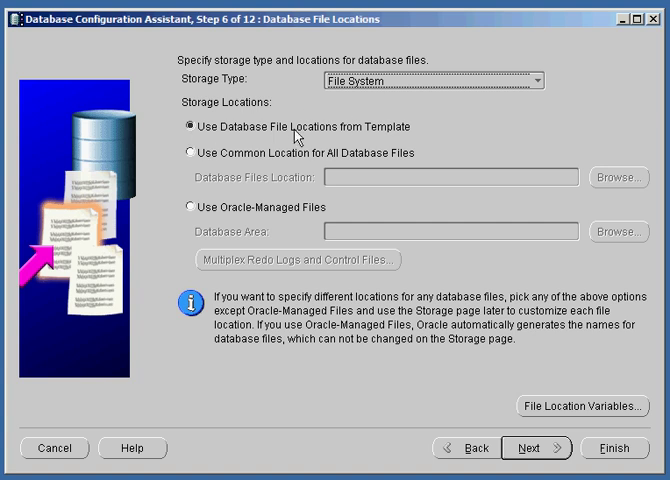
pyautogui.moveTo(350, 360)
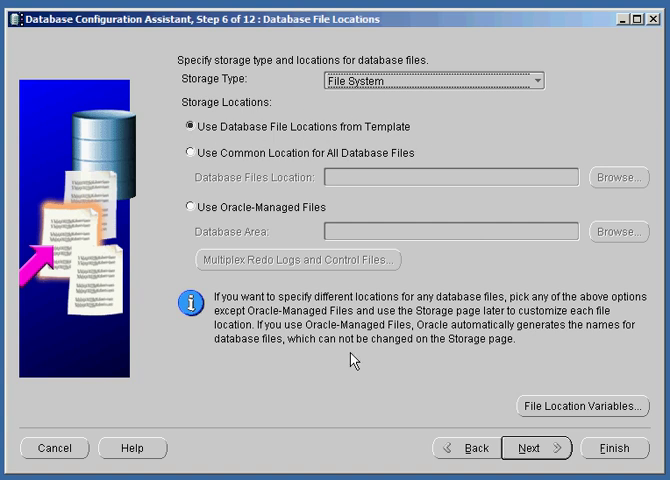
pyautogui.click(572, 420)
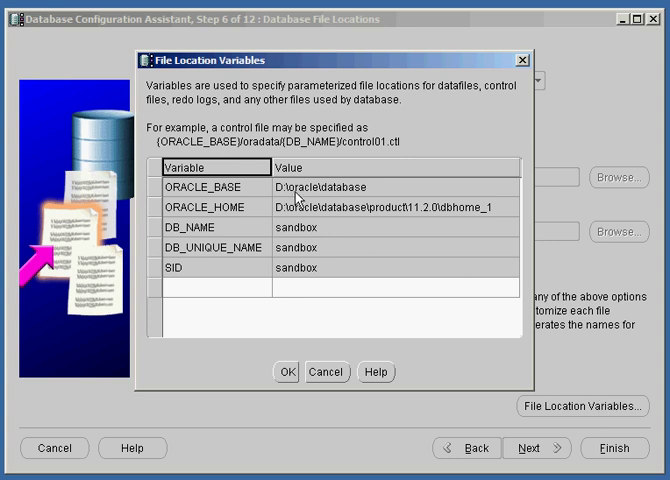
pyautogui.moveTo(238, 280)
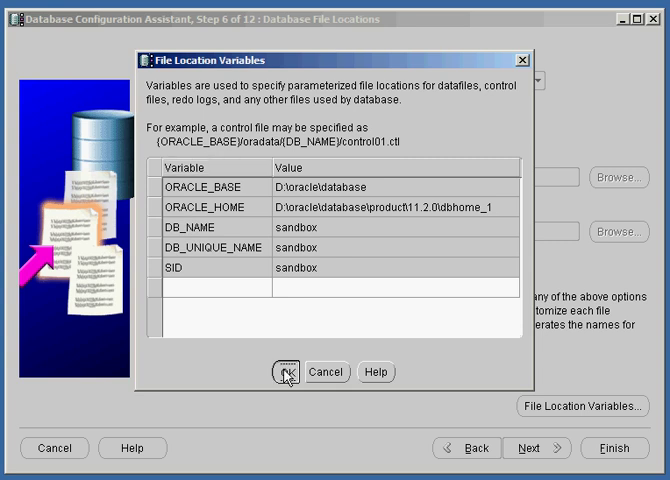
pyautogui.click(288, 372)
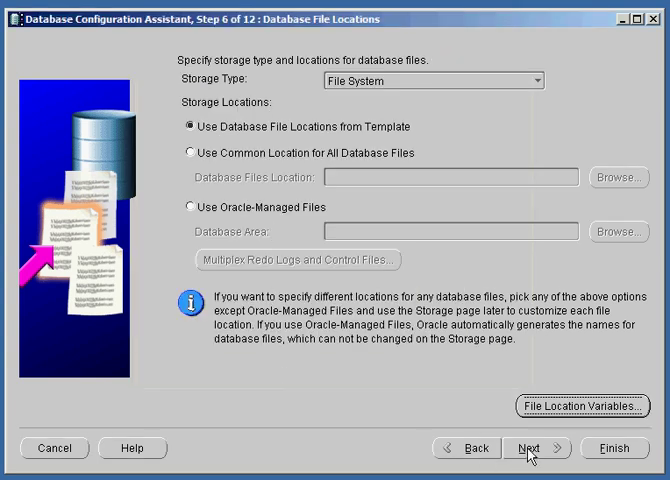
# - Enable archiving on Recovery Configuration, keeping the 3912 MB flash recovery area
pyautogui.click(524, 448)
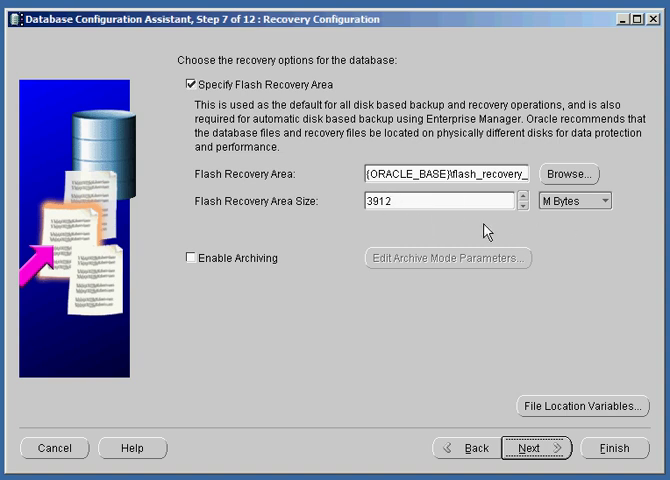
pyautogui.moveTo(434, 232)
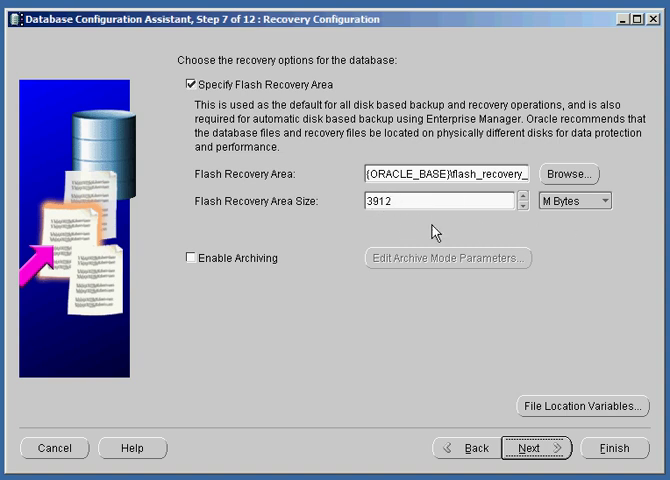
pyautogui.moveTo(208, 246)
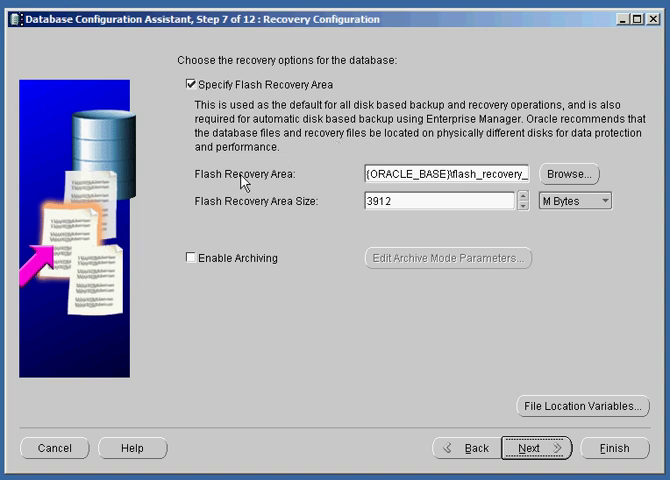
pyautogui.moveTo(208, 264)
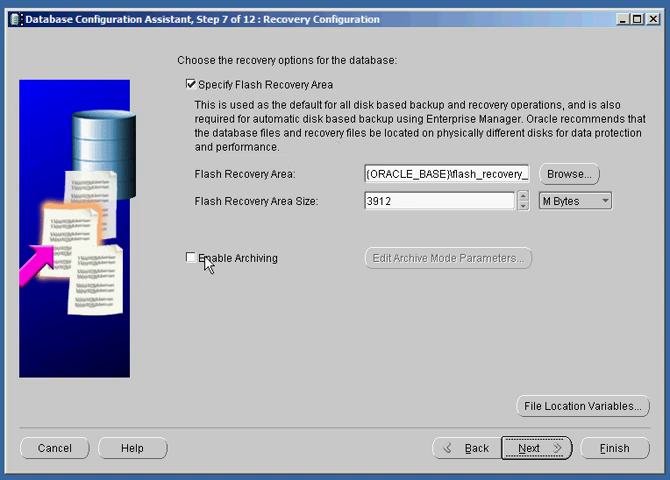
pyautogui.click(190, 260)
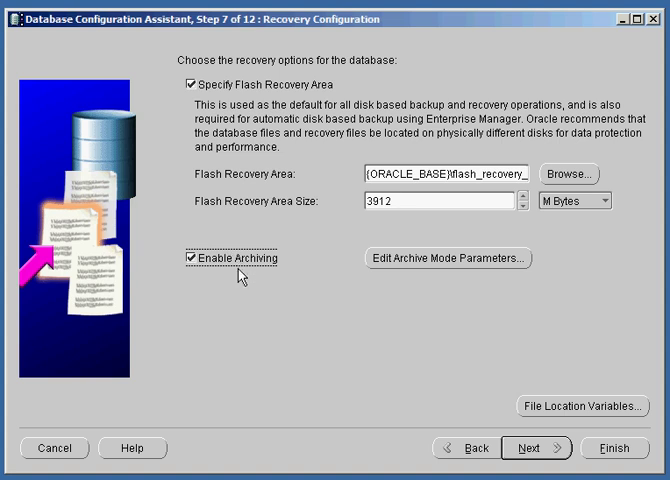
pyautogui.moveTo(252, 342)
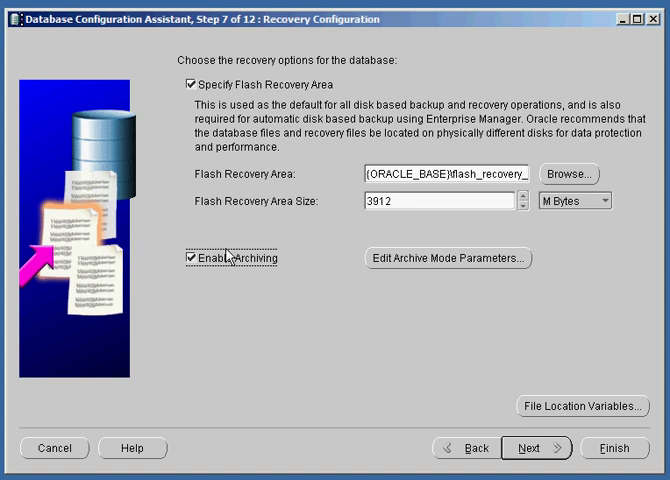
pyautogui.moveTo(492, 380)
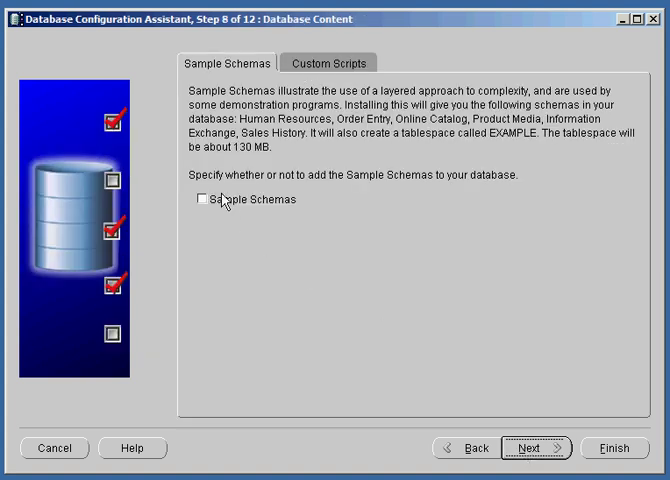
# - Include Sample Schemas with no custom scripts and continue to Initialization Parameters
pyautogui.click(192, 200)
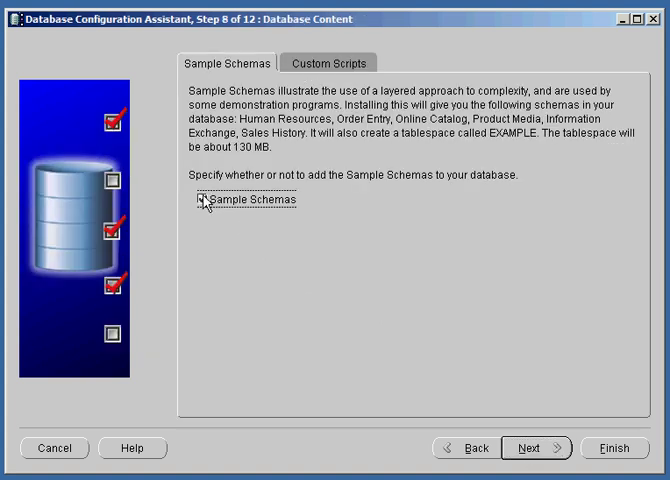
pyautogui.click(196, 198)
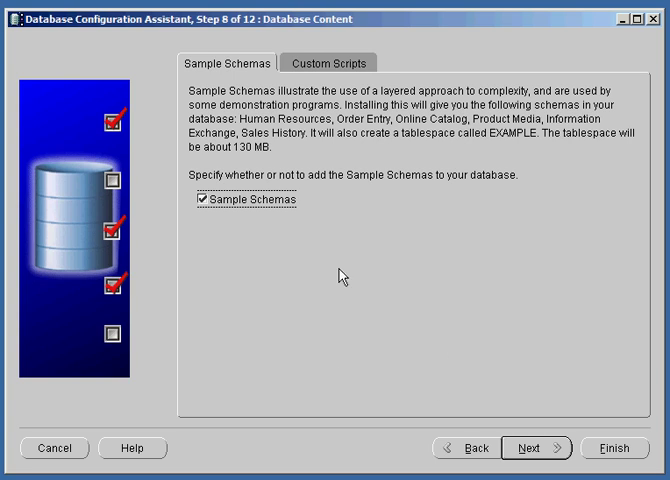
pyautogui.moveTo(530, 448)
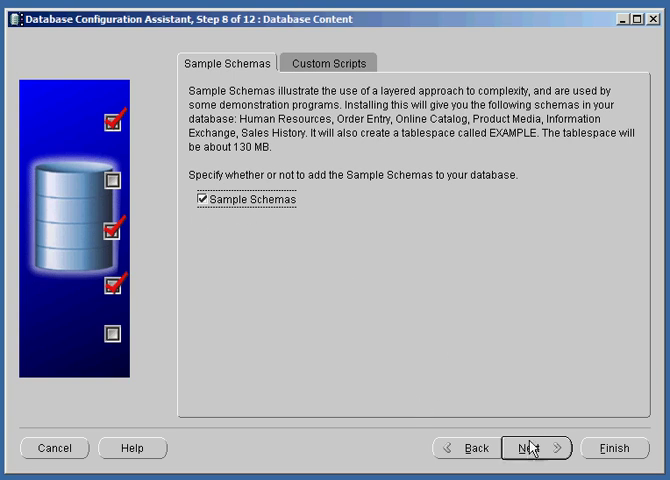
pyautogui.moveTo(352, 288)
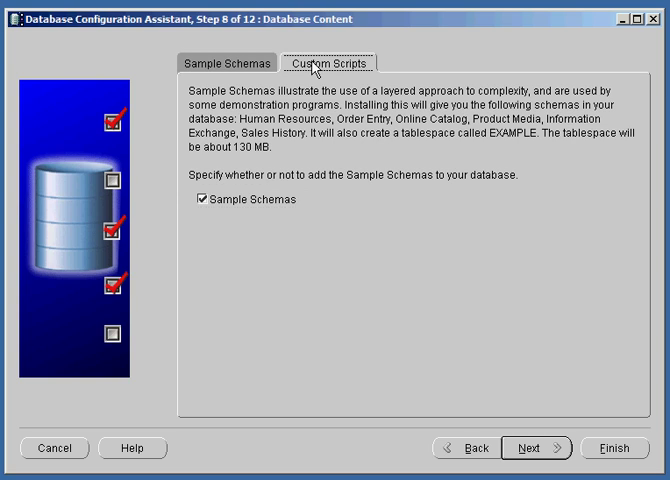
pyautogui.click(328, 64)
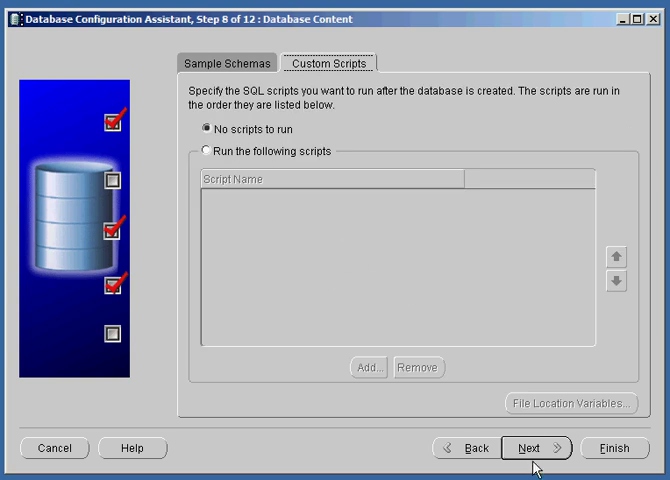
pyautogui.click(532, 448)
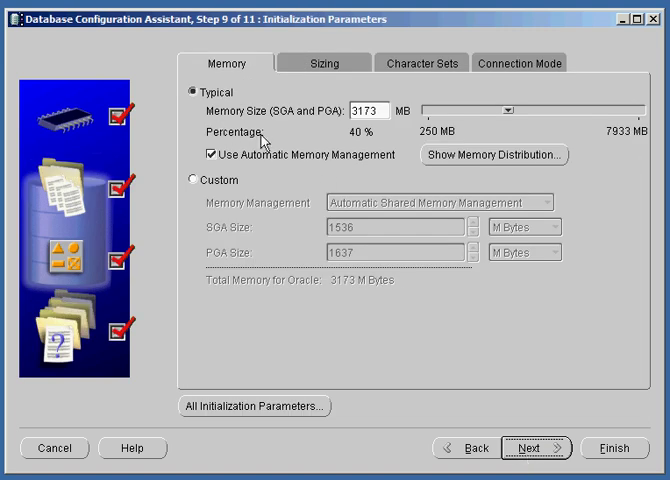
pyautogui.moveTo(464, 128)
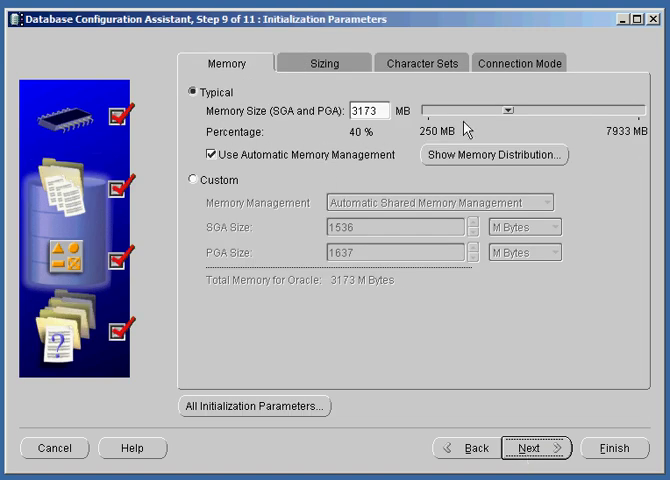
pyautogui.moveTo(316, 140)
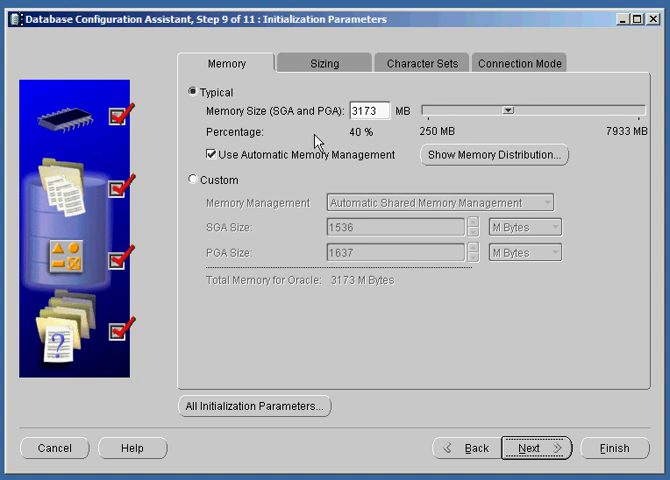
pyautogui.moveTo(508, 112)
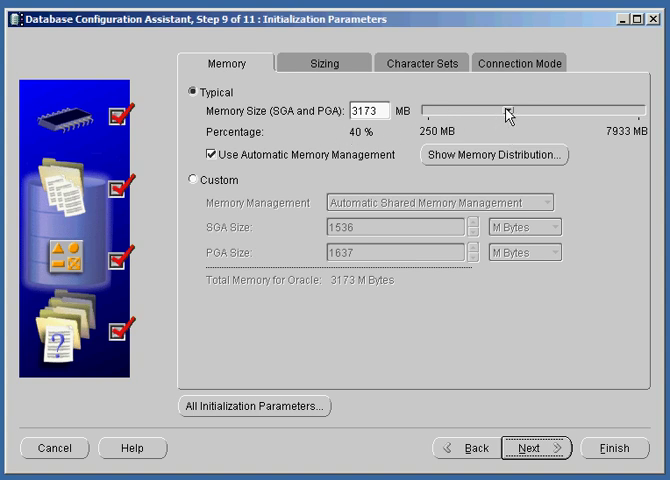
# - Lower the Typical memory slider to 1979 MB (25%) and go to the Sizing settings
pyautogui.moveTo(510, 108); pyautogui.dragTo(490, 112)
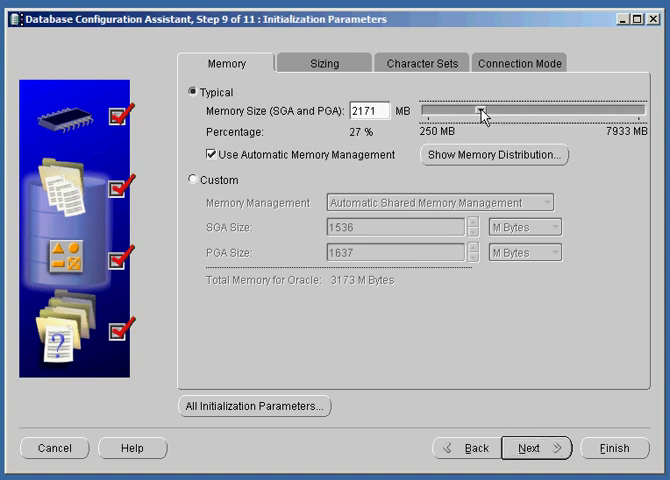
pyautogui.moveTo(484, 112); pyautogui.dragTo(476, 112)
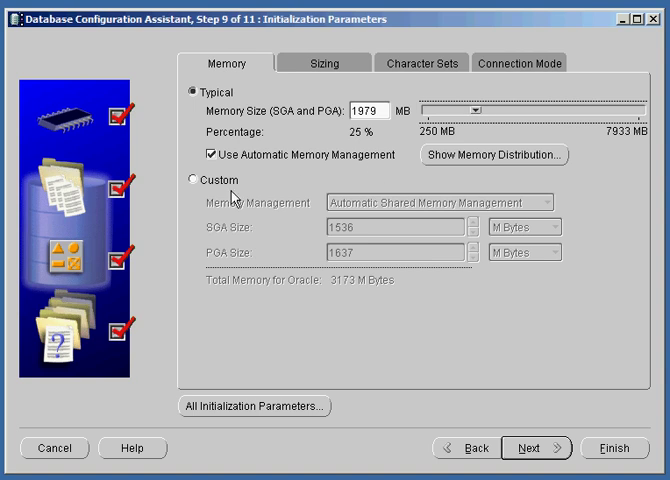
pyautogui.moveTo(196, 210)
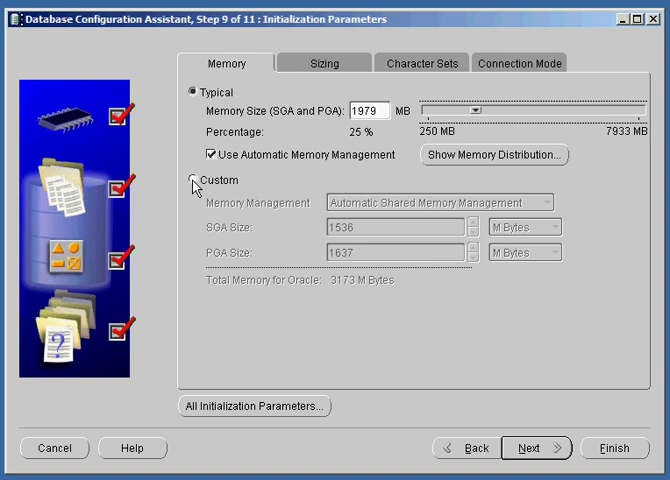
pyautogui.moveTo(312, 236)
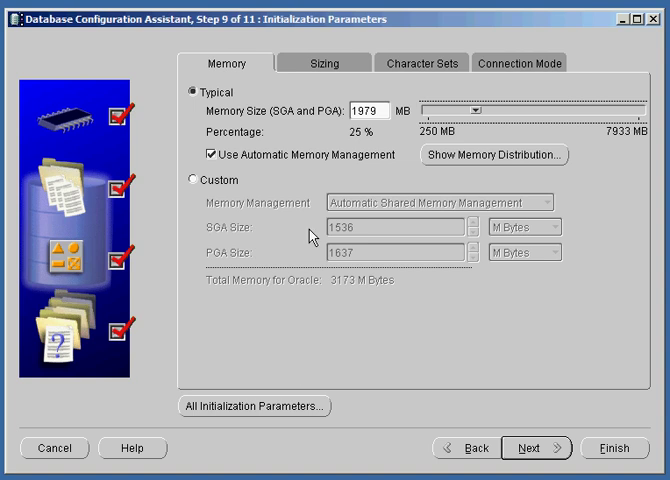
pyautogui.click(322, 64)
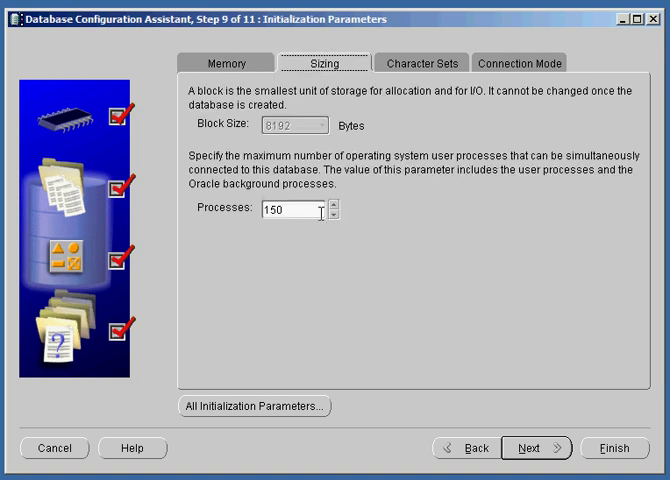
# - Raise Processes from 150 to 750 and move to the Character Sets settings
pyautogui.tripleClick(292, 212)
pyautogui.write('750')
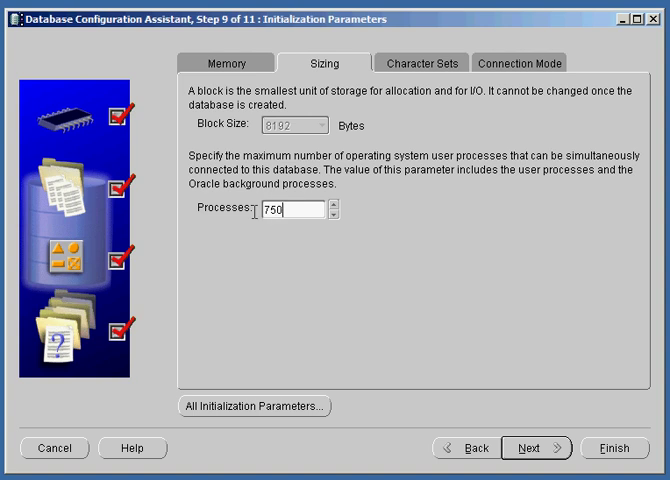
pyautogui.click(420, 64)
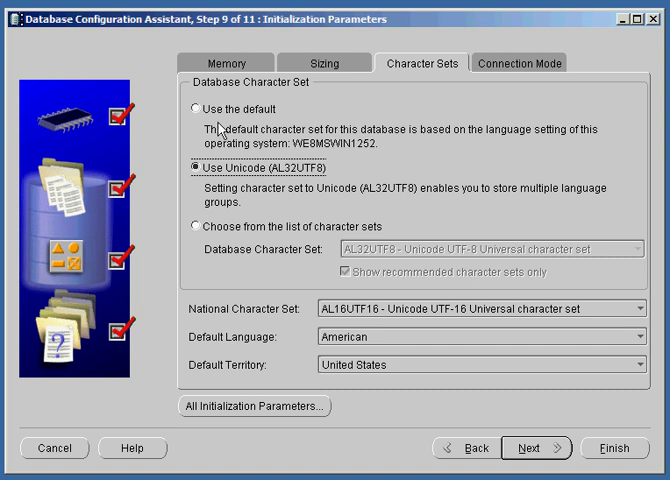
pyautogui.moveTo(330, 162)
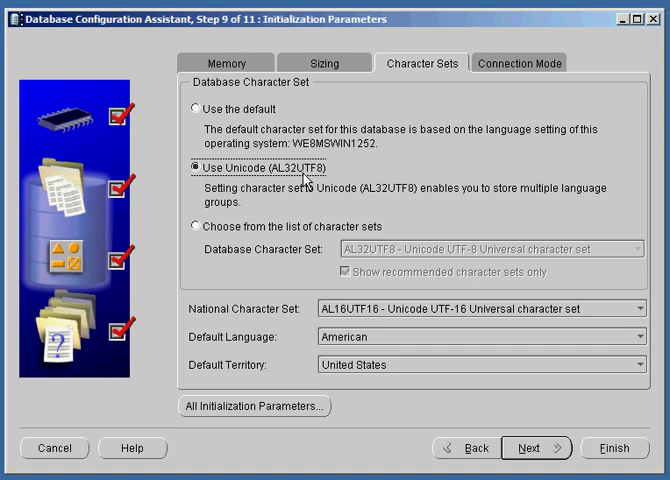
pyautogui.moveTo(450, 176)
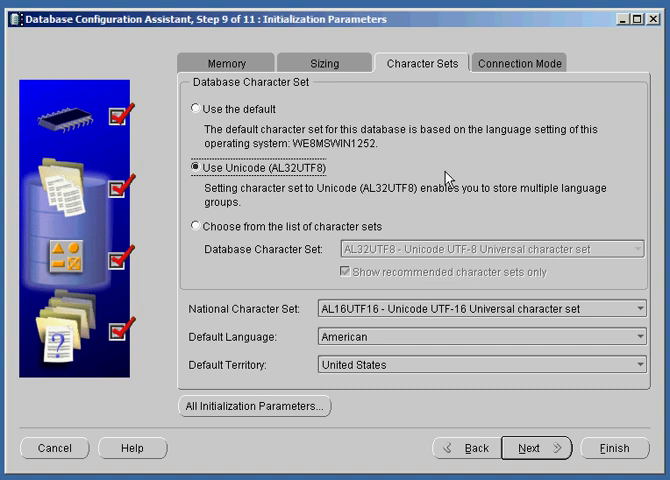
# - With Unicode (AL32UTF8) chosen, move to the Connection Mode settings
pyautogui.click(518, 64)
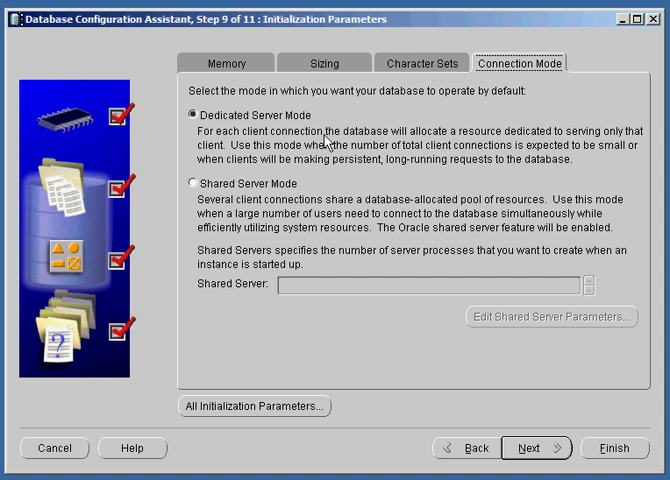
pyautogui.moveTo(328, 140)
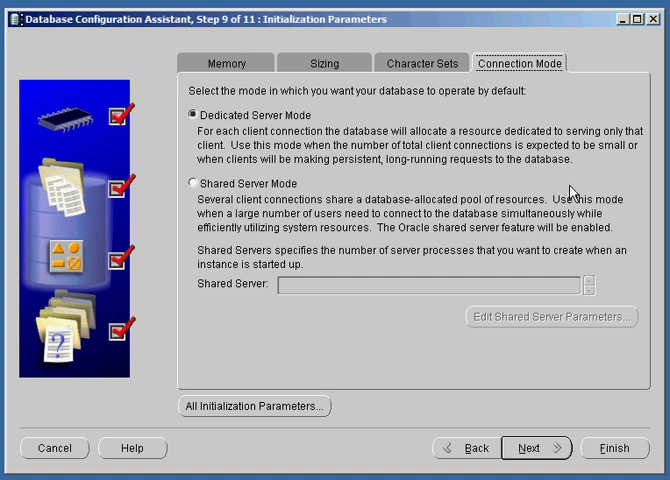
pyautogui.moveTo(330, 166)
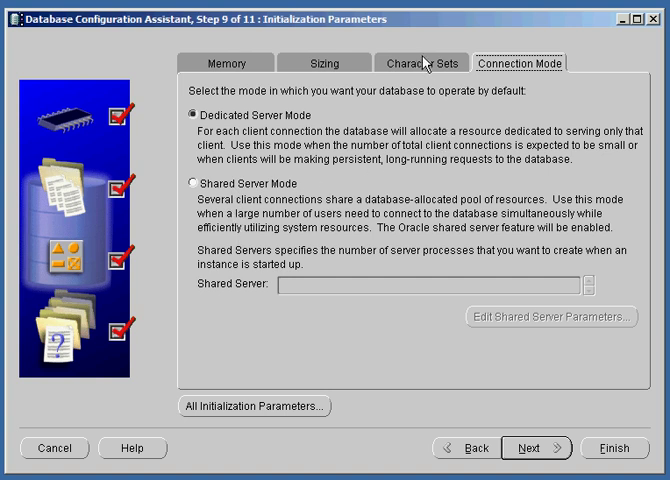
pyautogui.moveTo(418, 64)
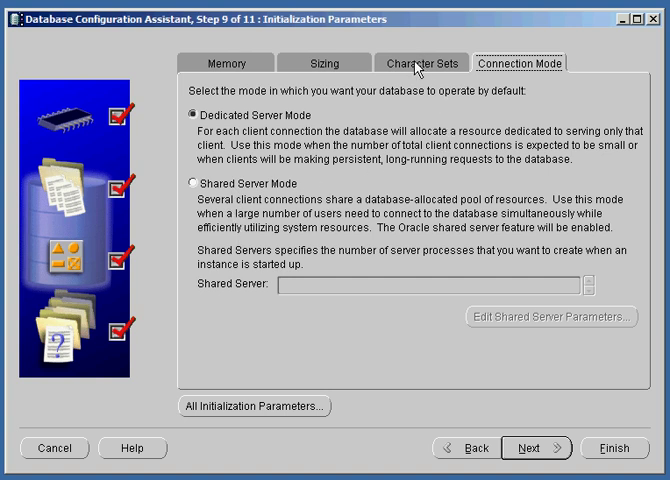
# - After reviewing Dedicated Server Mode, return to the Memory settings showing Typical 1979 MB
pyautogui.click(422, 64)
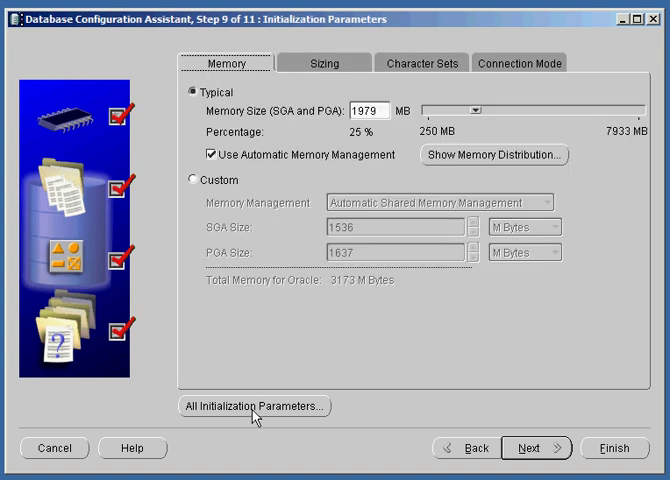
pyautogui.click(252, 404)
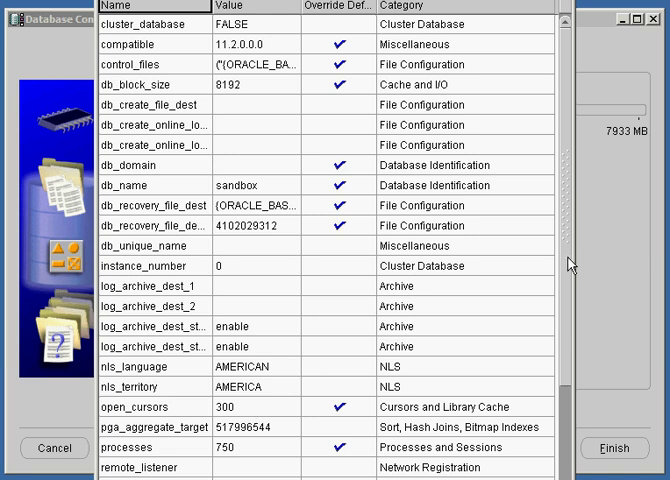
pyautogui.scroll(-3)
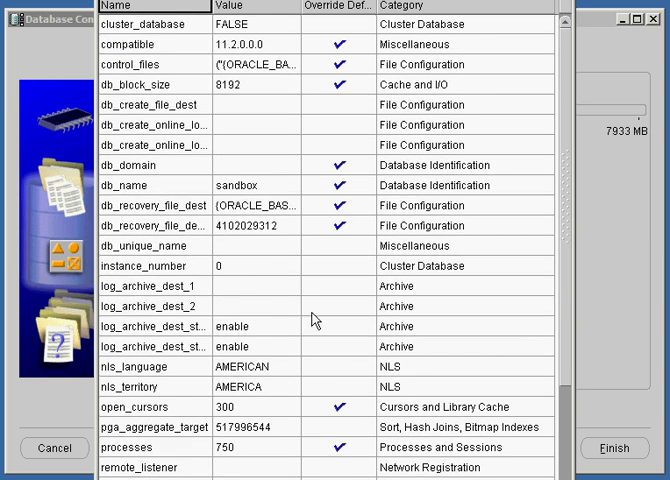
pyautogui.moveTo(448, 212)
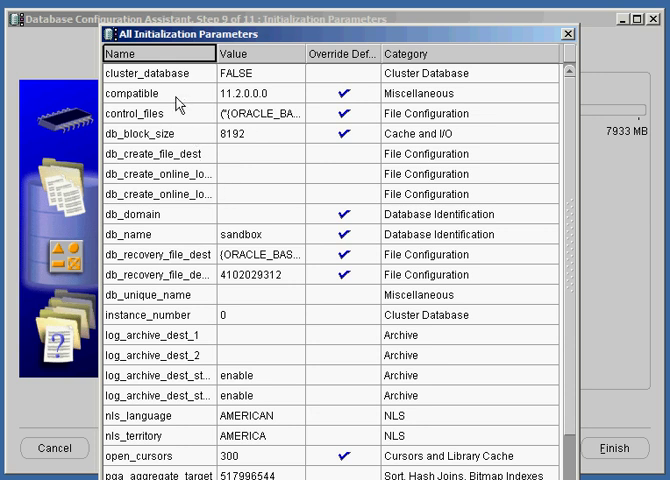
pyautogui.moveTo(262, 152)
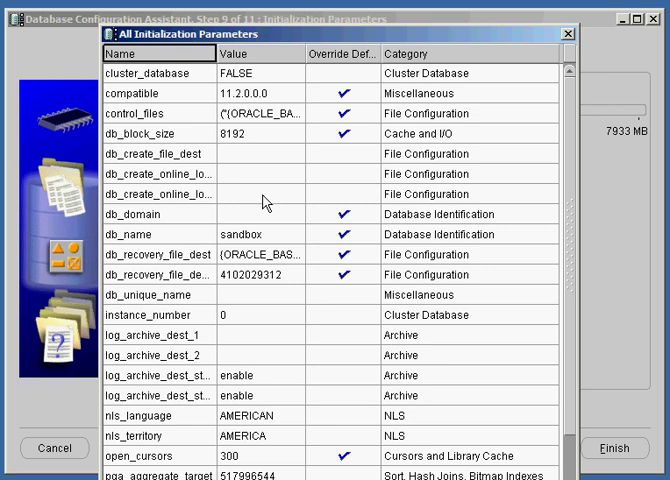
pyautogui.moveTo(380, 118)
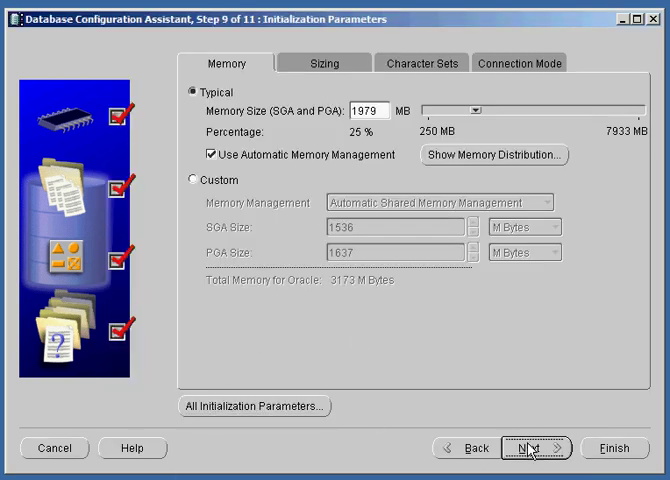
# - Proceed to Database Storage (step 10) and review control files, datafiles and the three redo log groups
pyautogui.click(524, 448)
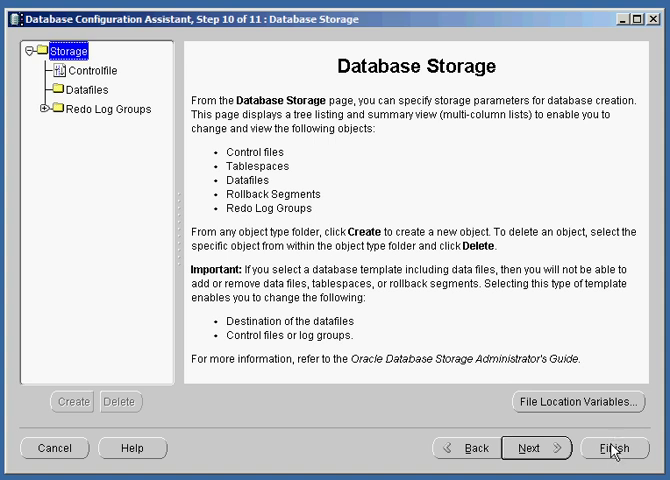
pyautogui.moveTo(612, 448)
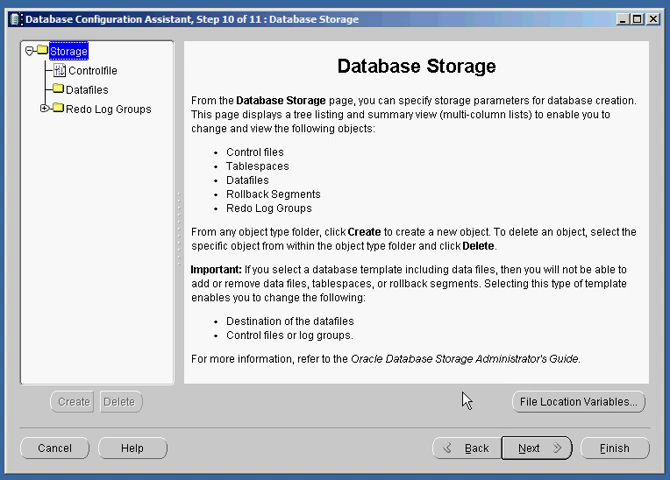
pyautogui.click(90, 70)
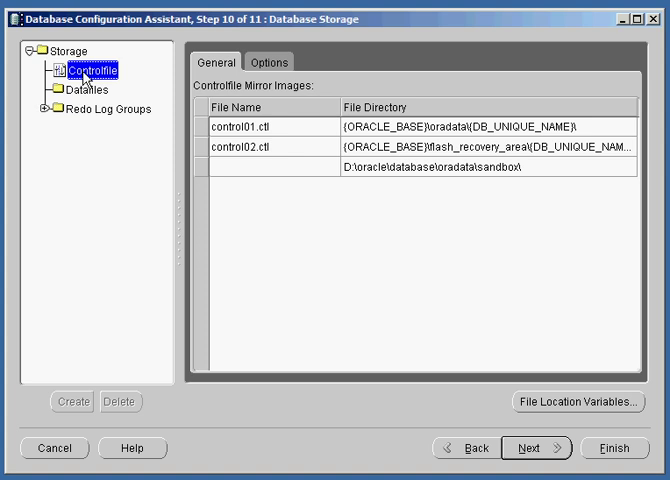
pyautogui.moveTo(284, 156)
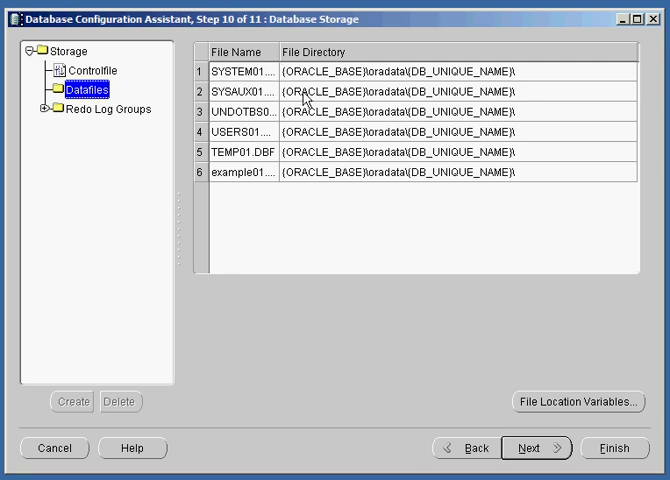
pyautogui.moveTo(476, 120)
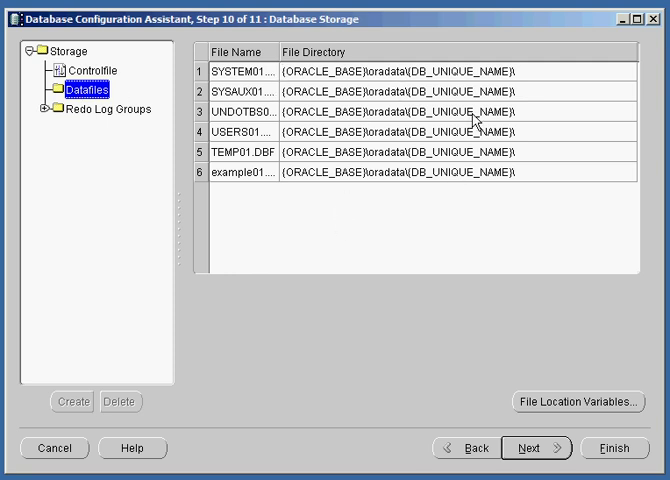
pyautogui.click(96, 112)
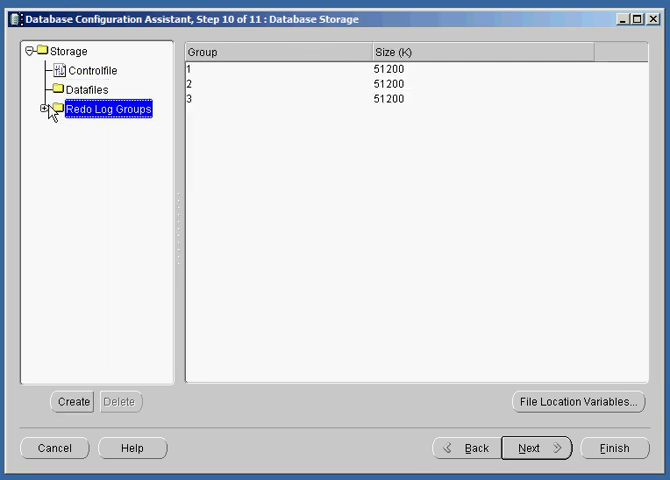
pyautogui.click(40, 108)
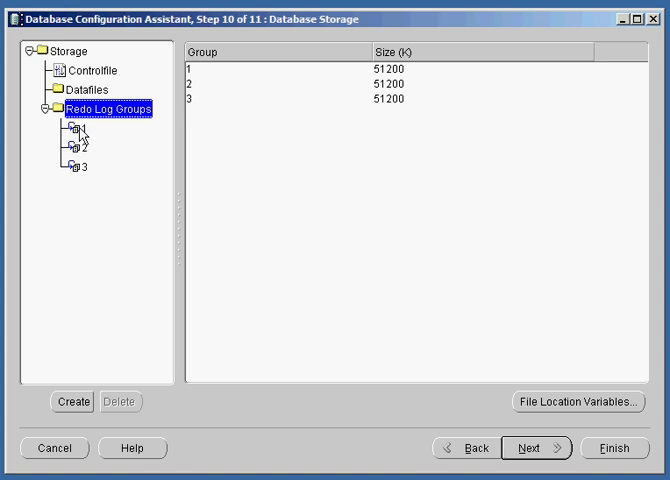
pyautogui.moveTo(200, 82)
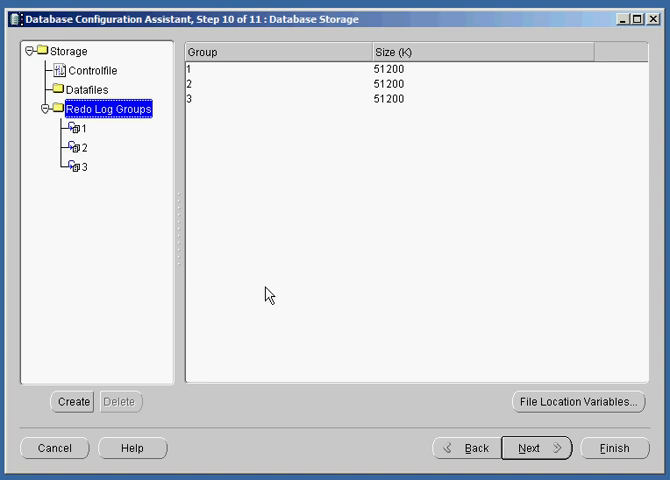
pyautogui.moveTo(376, 318)
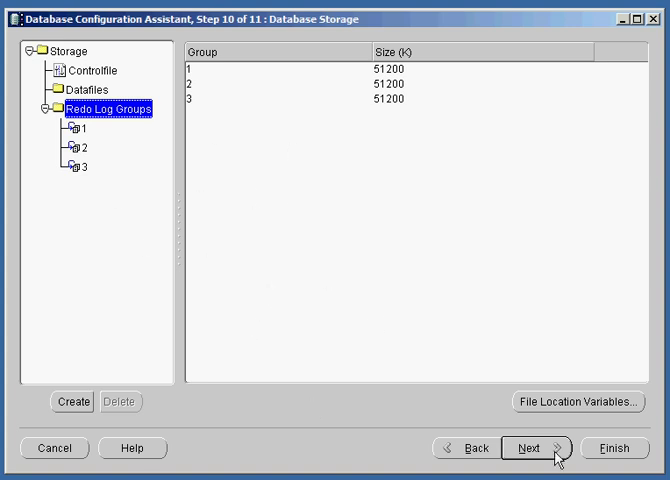
# - Proceed to Creation Options (step 11) and also enable Generate Database Creation Scripts
pyautogui.click(538, 448)
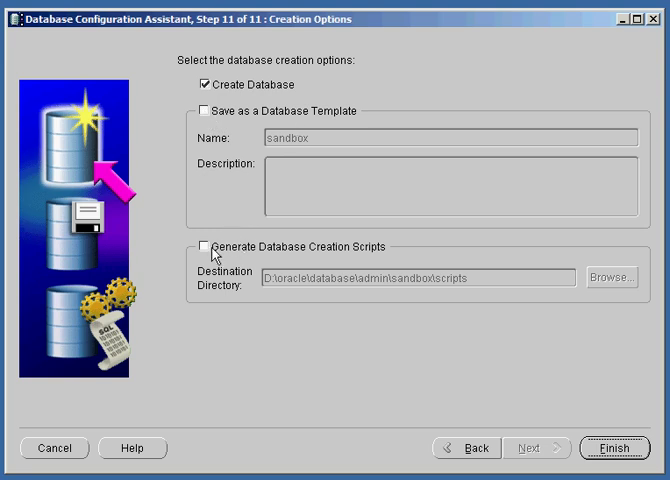
pyautogui.click(202, 242)
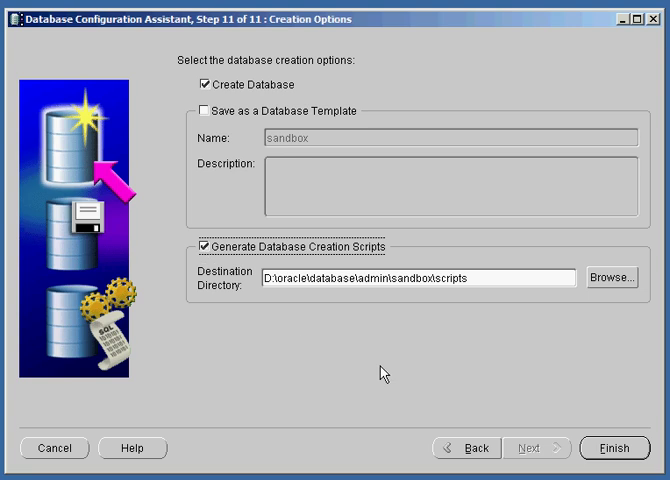
pyautogui.moveTo(194, 296)
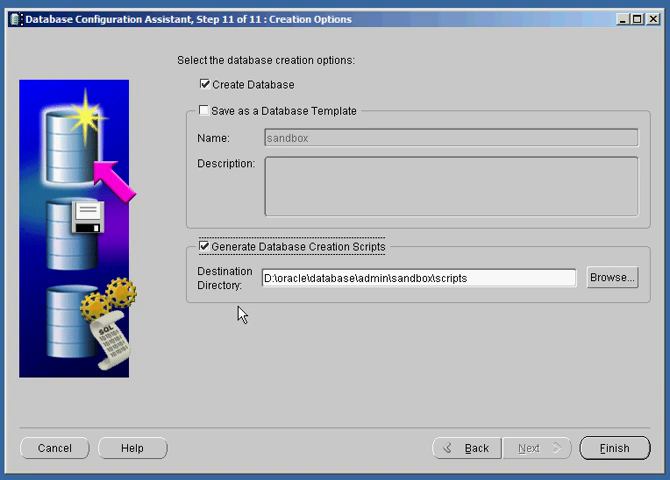
pyautogui.moveTo(608, 456)
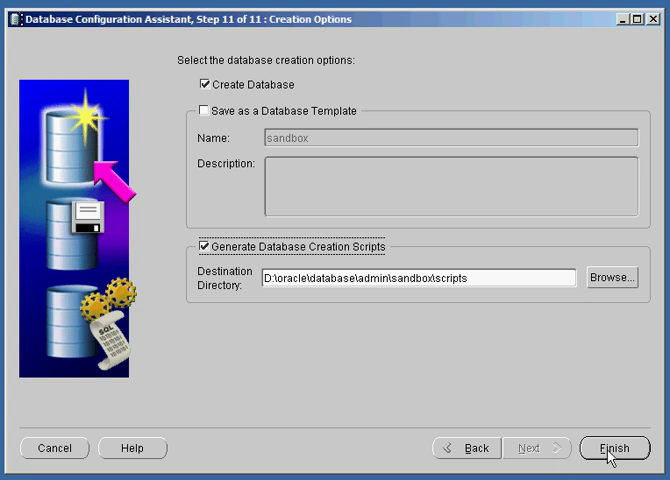
# - Finish the wizard and scroll through the Create Database summary for sandbox
pyautogui.click(608, 448)
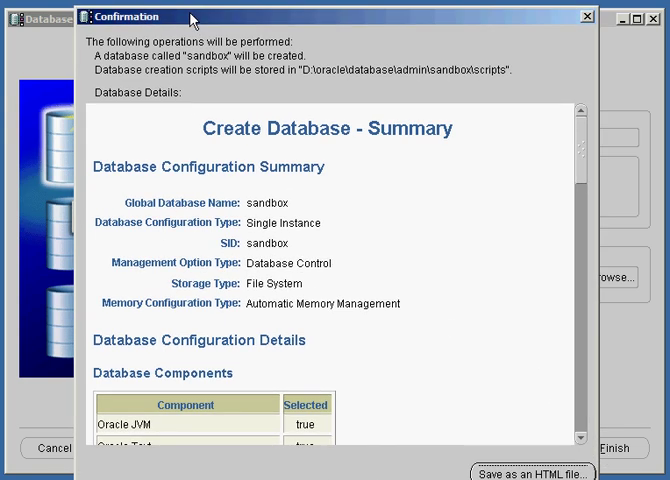
pyautogui.scroll(-3)
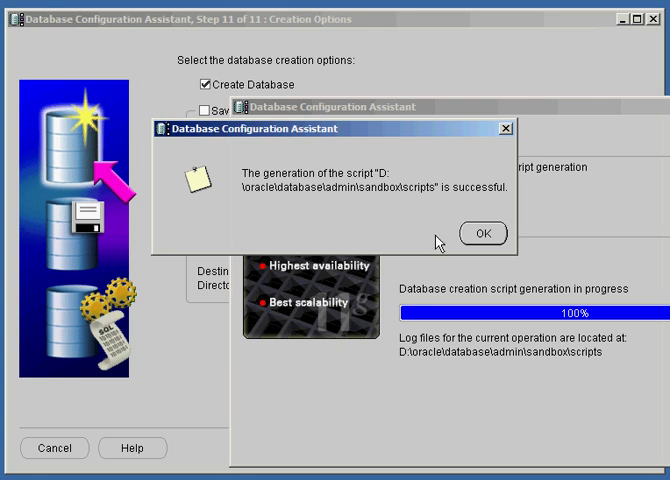
pyautogui.moveTo(380, 318)
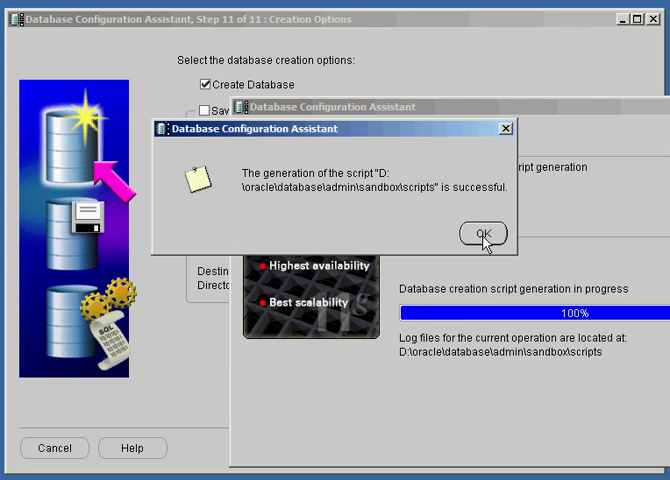
# - Acknowledge the successful script generation so sandbox database creation proceeds
pyautogui.click(480, 232)
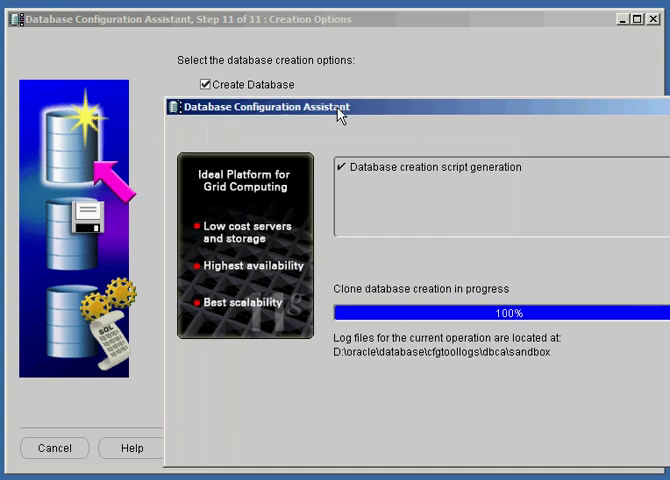